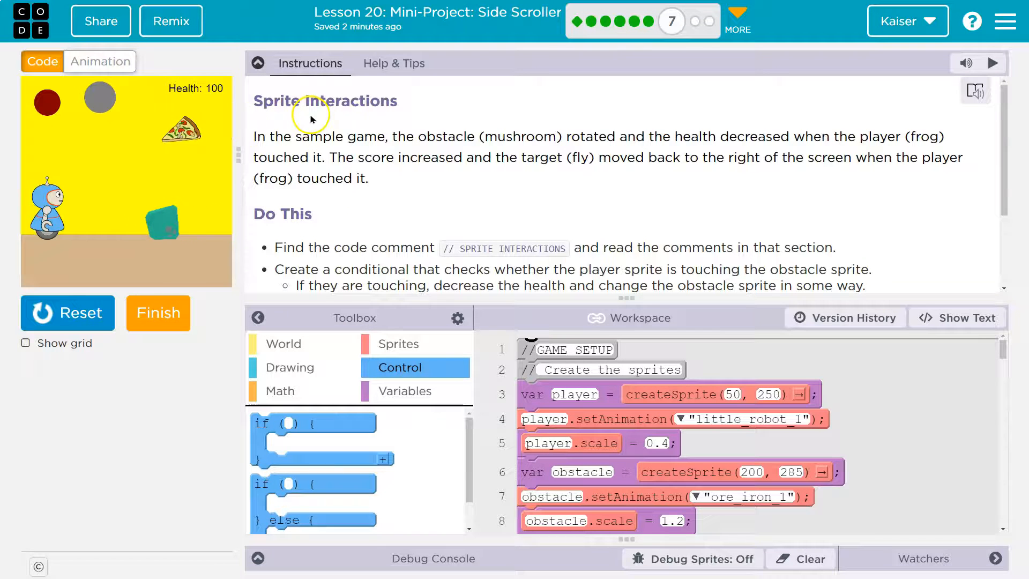
Scroll to SPRITE INTERACTIONS and place an empty if block under the obstacle-touch comment.
scroll(down, 3)
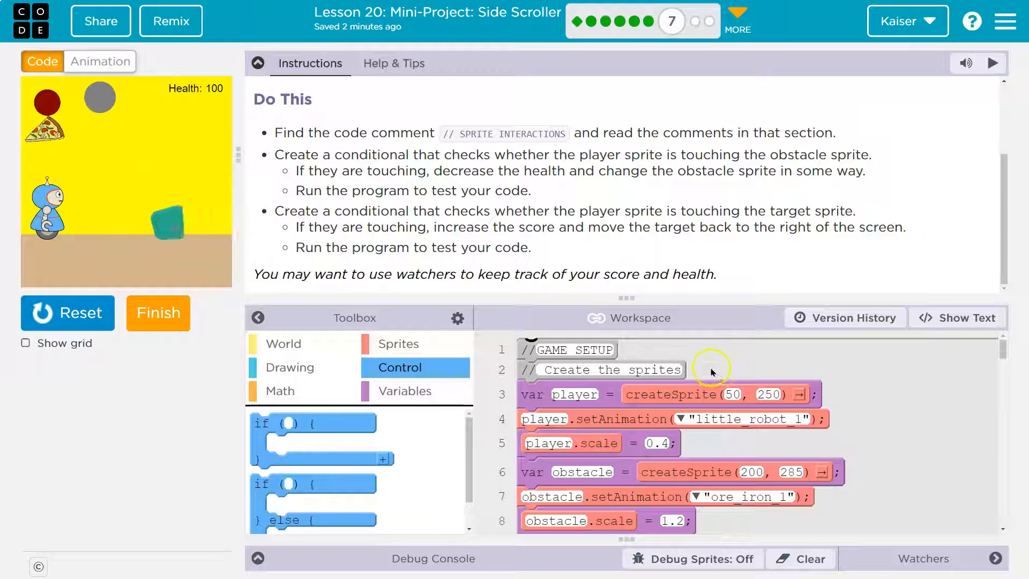
scroll(down, 3)
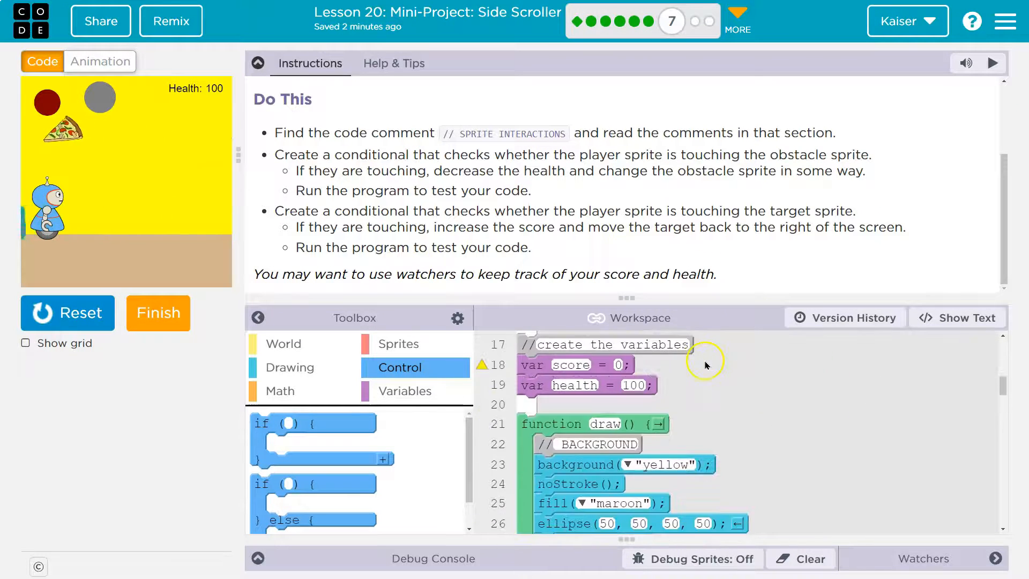
scroll(down, 3)
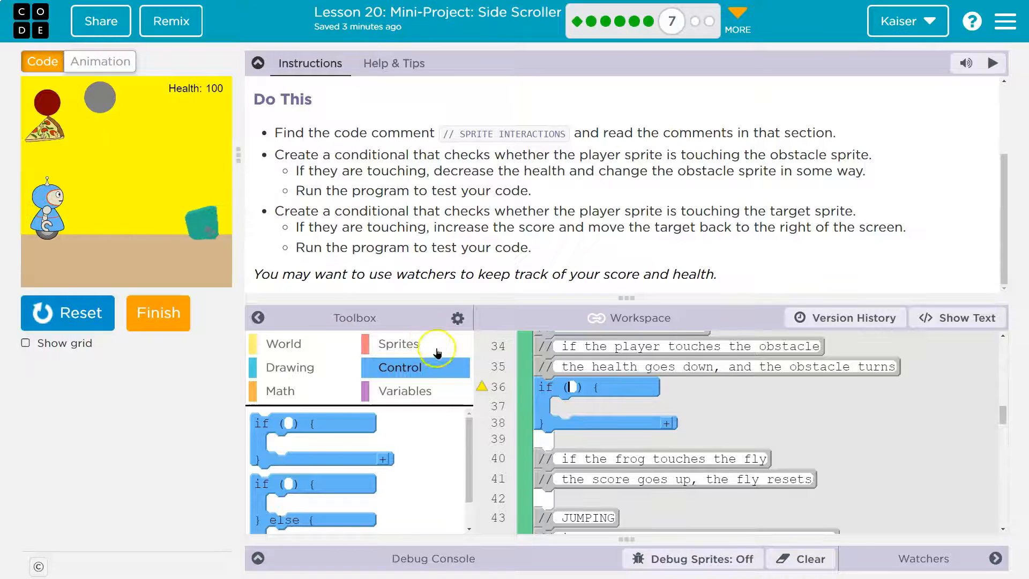
Set the if condition to player.isTouching(obstacle) using the Sprites isTouching block.
click(396, 344)
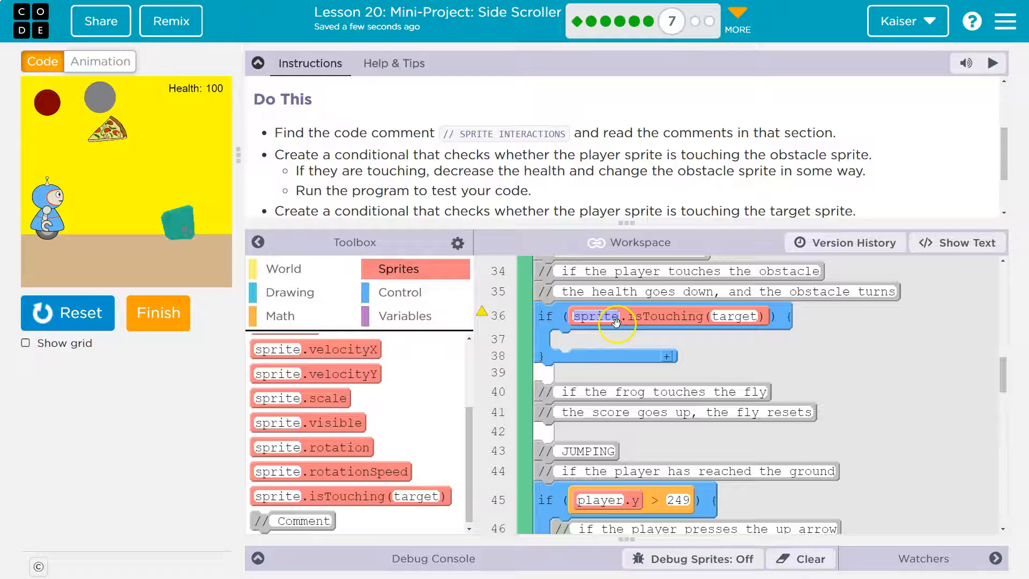
mouse_move(613, 342)
text(player)
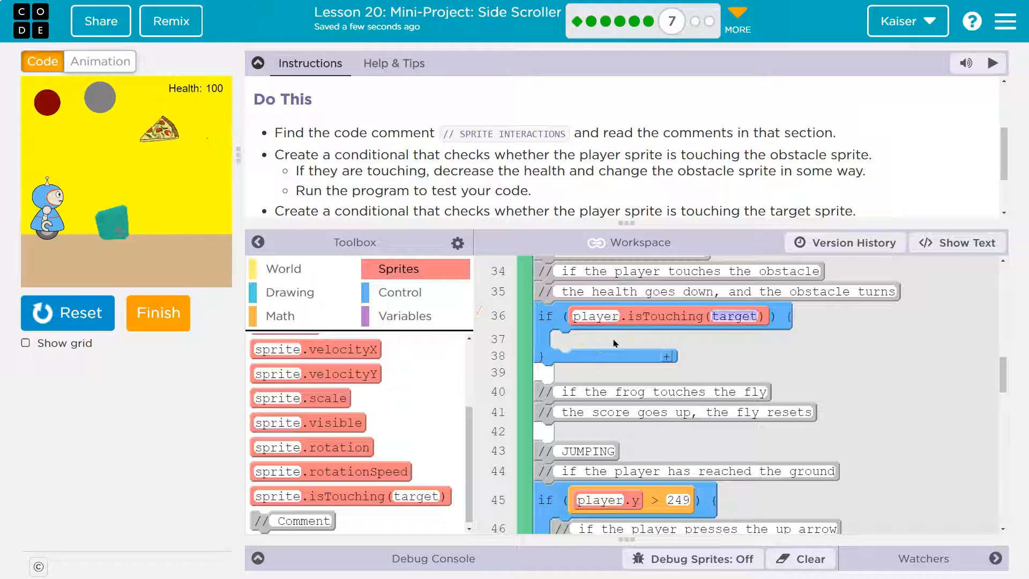
click(735, 315)
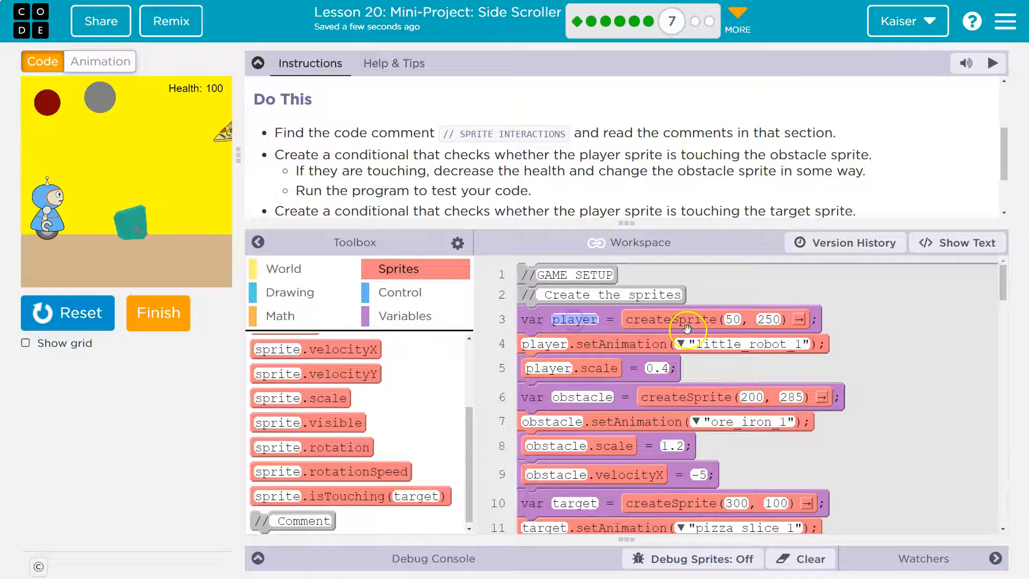
scroll(down, 3)
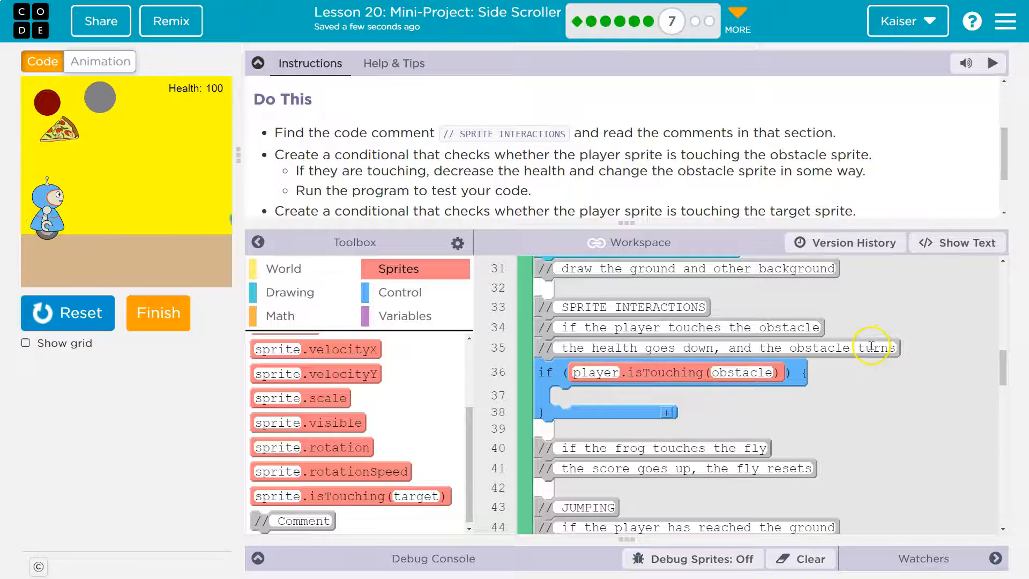
Set obstacle.rotation on touch, testing -10, 10 and 50 with Run/Reset, settling on 30.
scroll(down, 3)
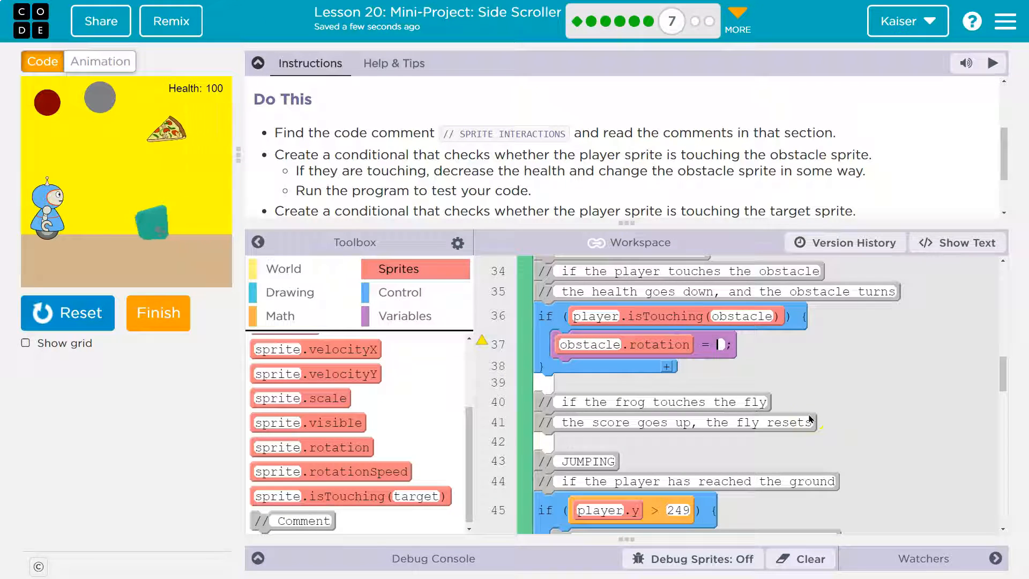
text(-10)
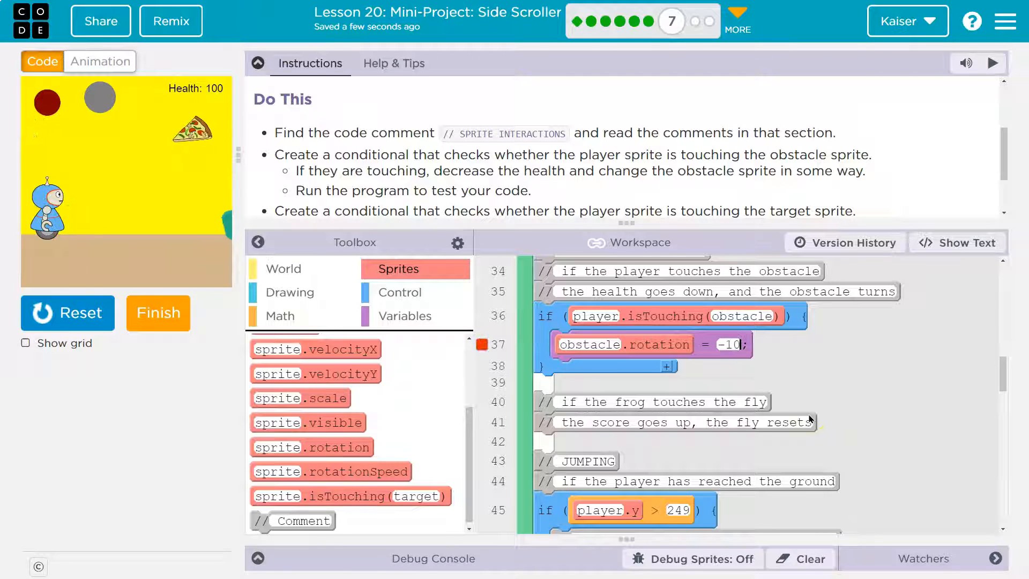
click(66, 312)
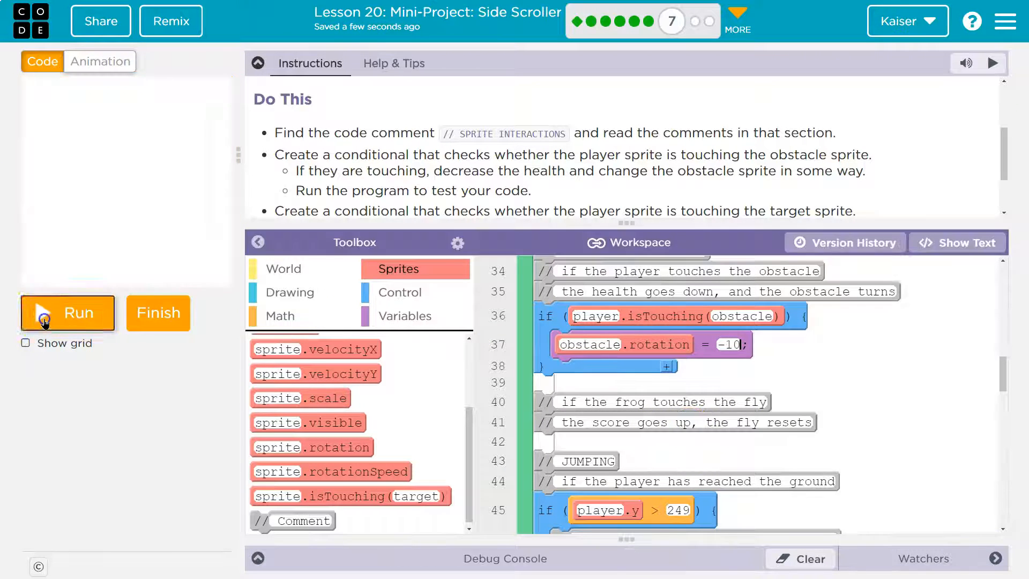
click(67, 312)
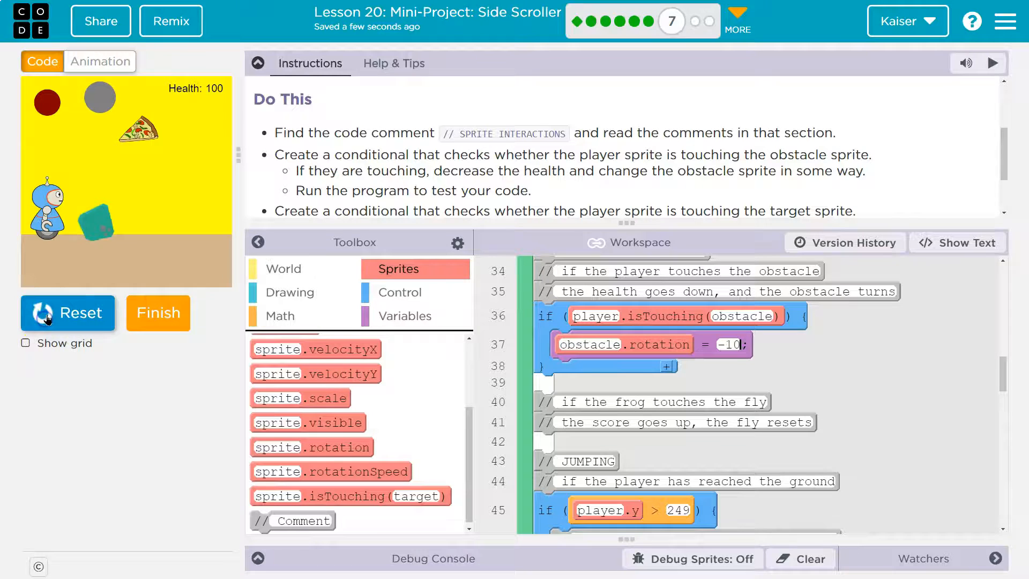
click(67, 312)
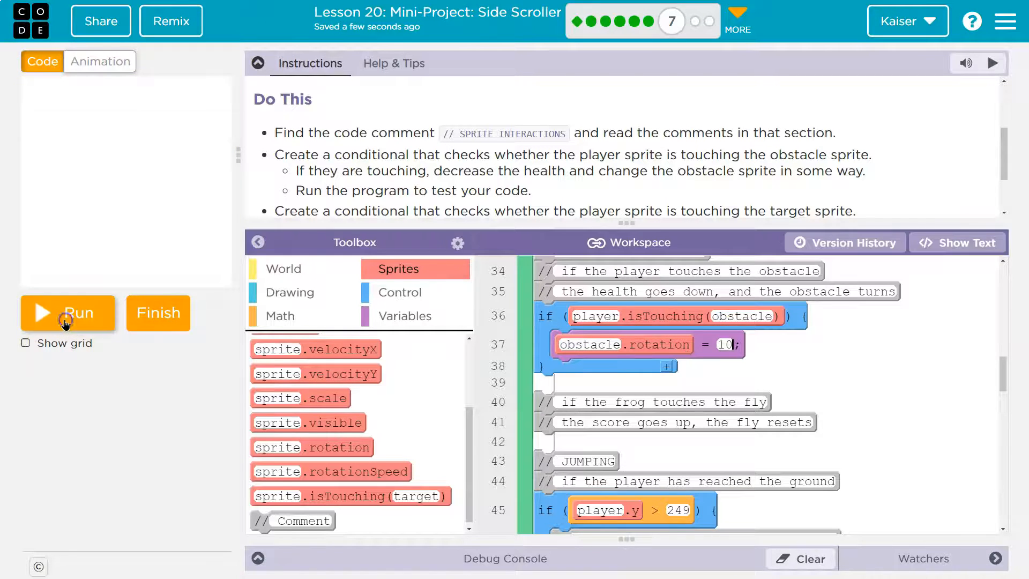
click(67, 311)
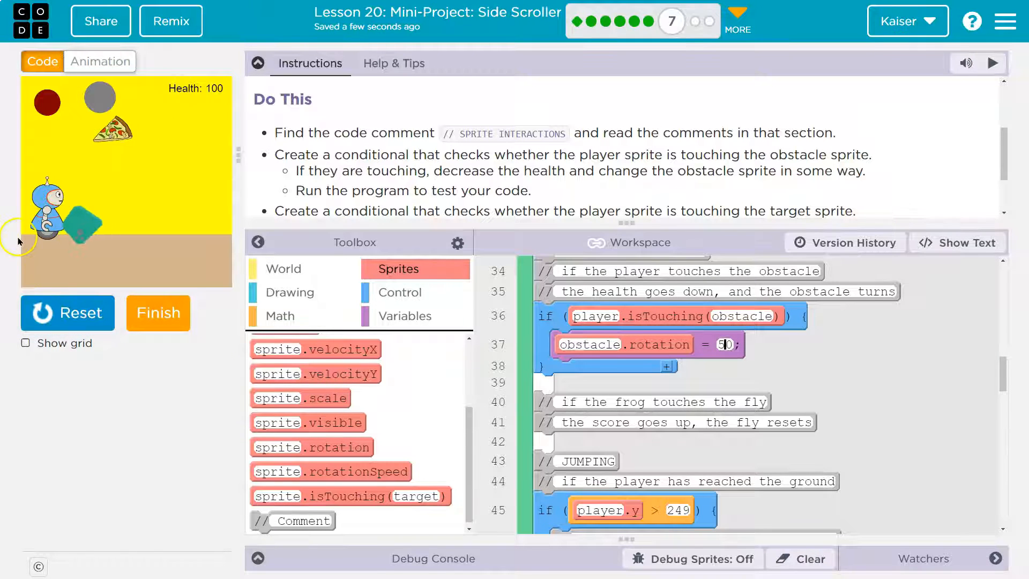
click(67, 312)
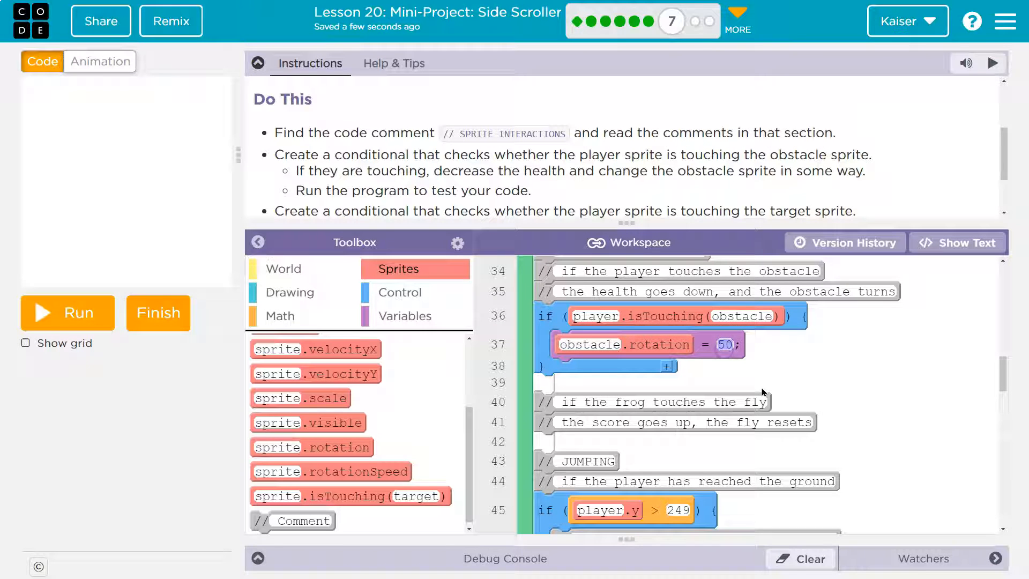
click(66, 312)
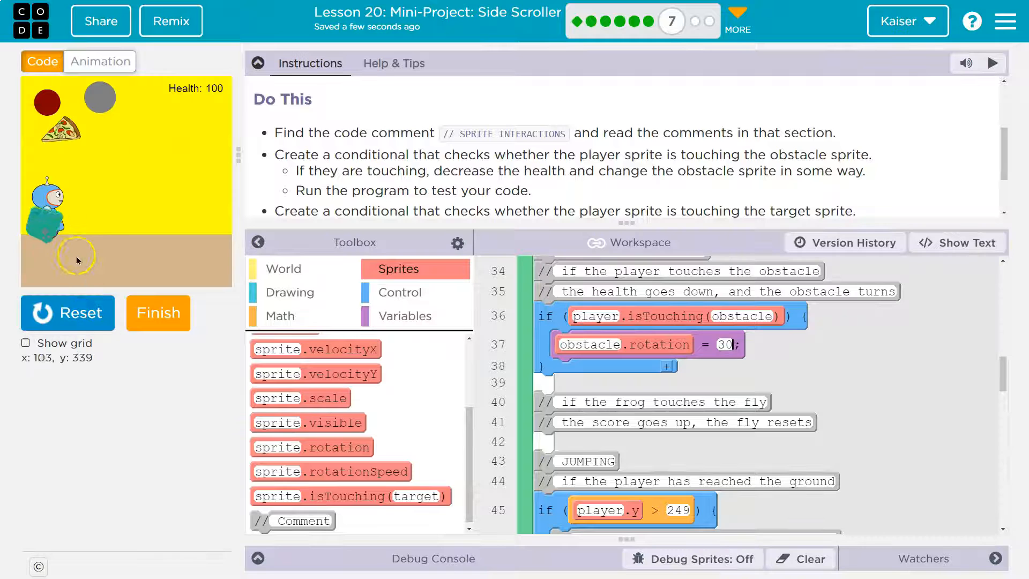
click(68, 312)
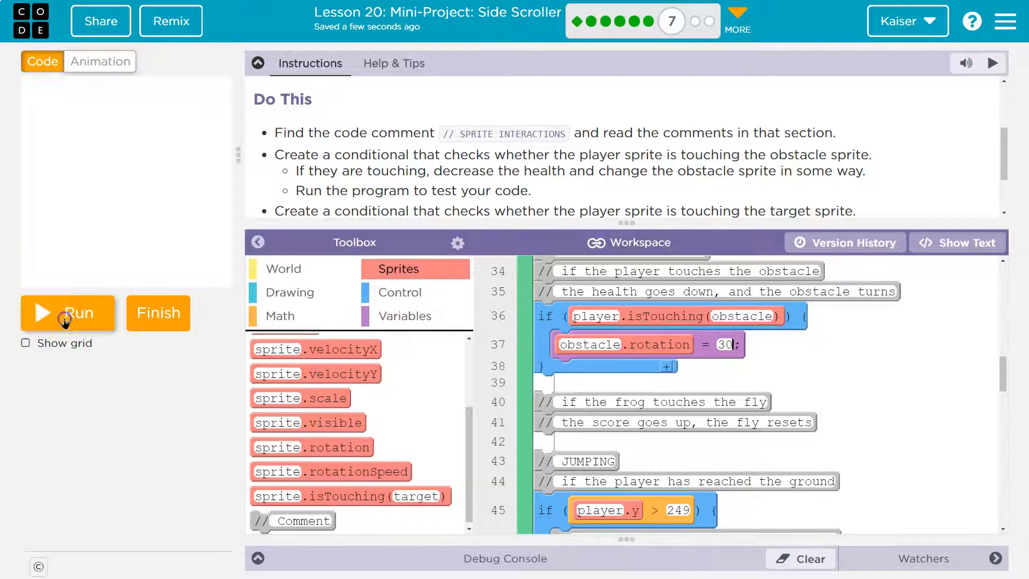
click(68, 313)
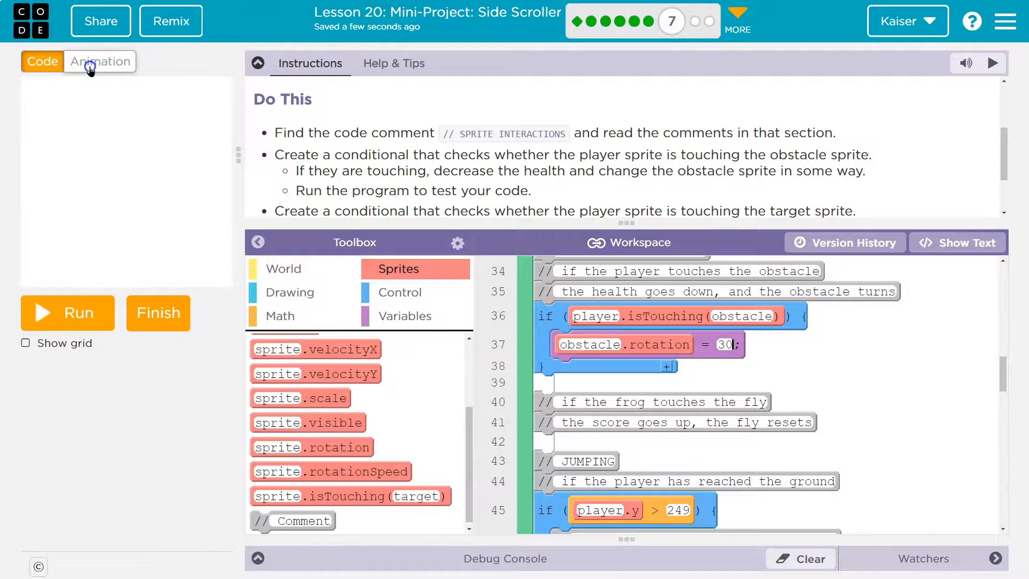
Crop the ore_iron_1 obstacle animation to its content, glance at the pizza slice, return to code.
click(100, 62)
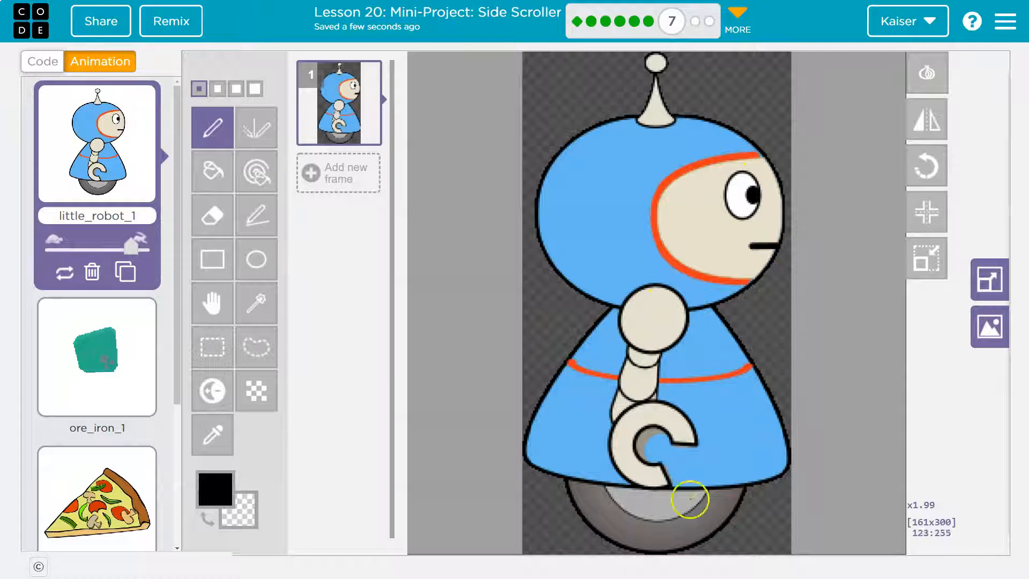
click(97, 356)
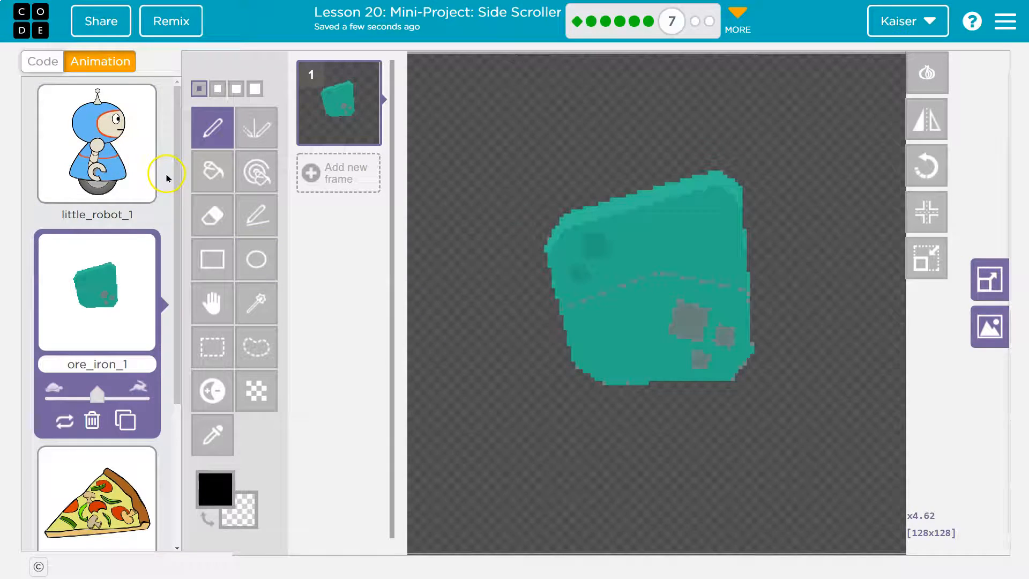
mouse_move(926, 212)
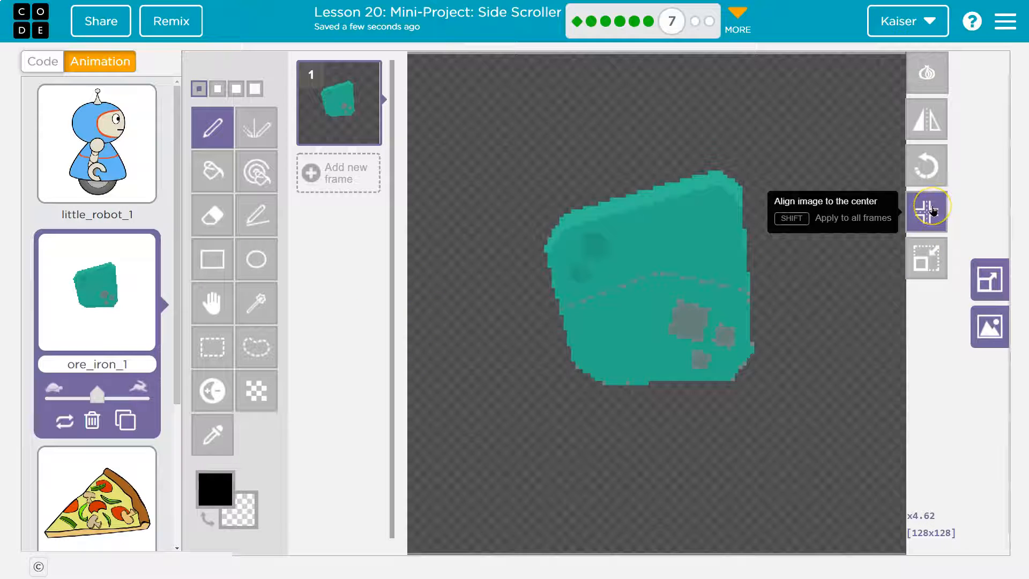
mouse_move(926, 256)
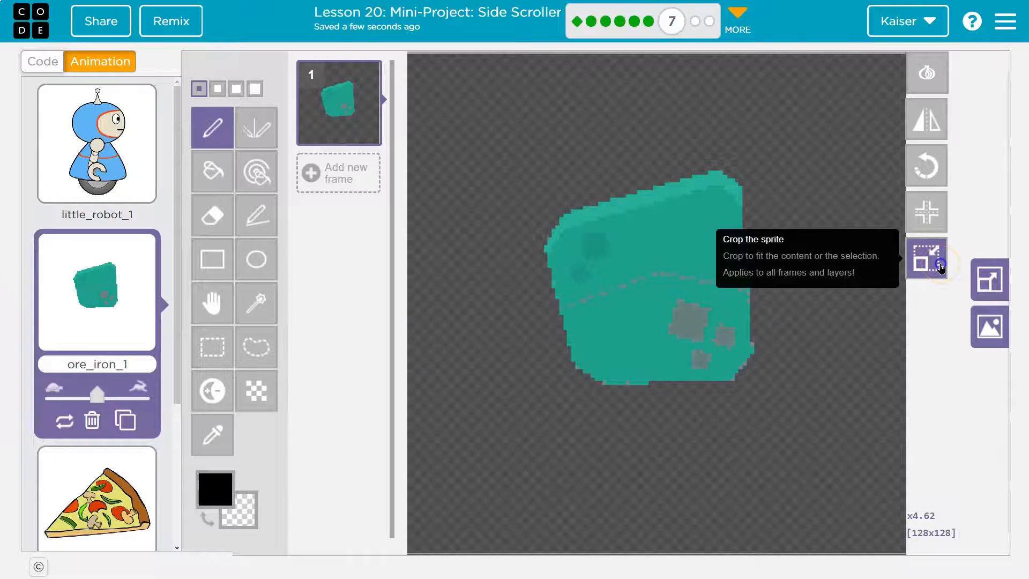
click(926, 256)
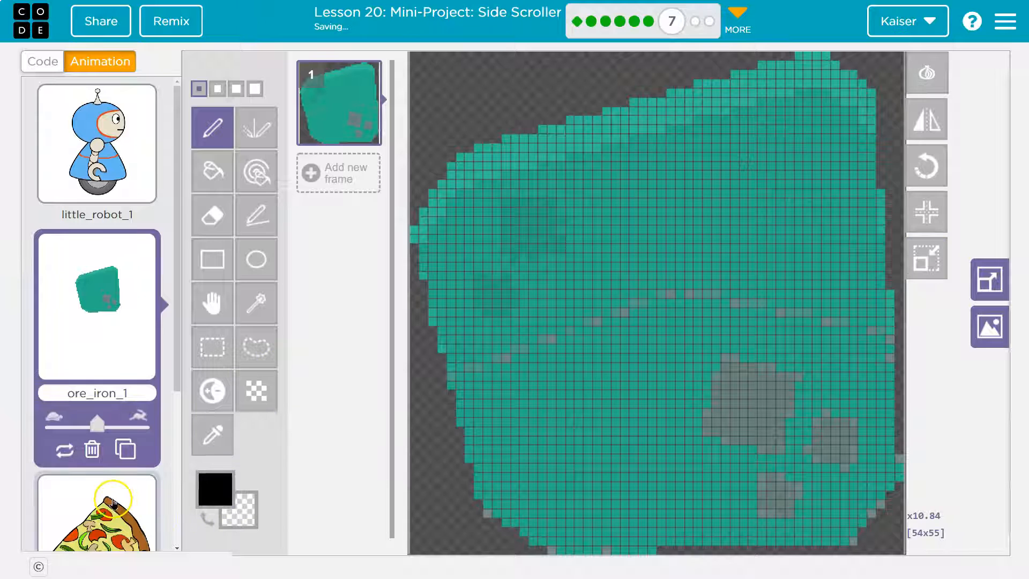
click(97, 513)
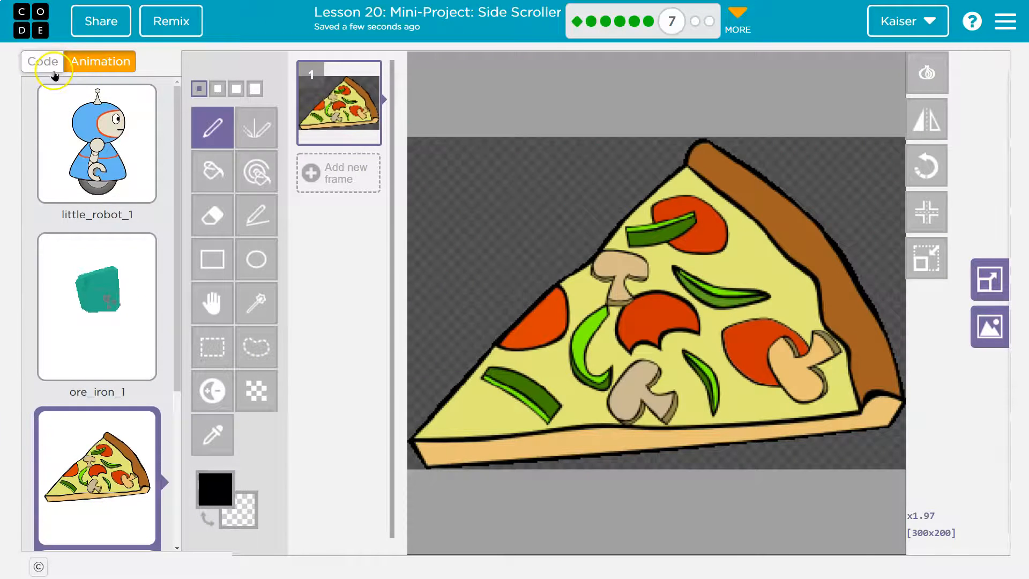
click(42, 61)
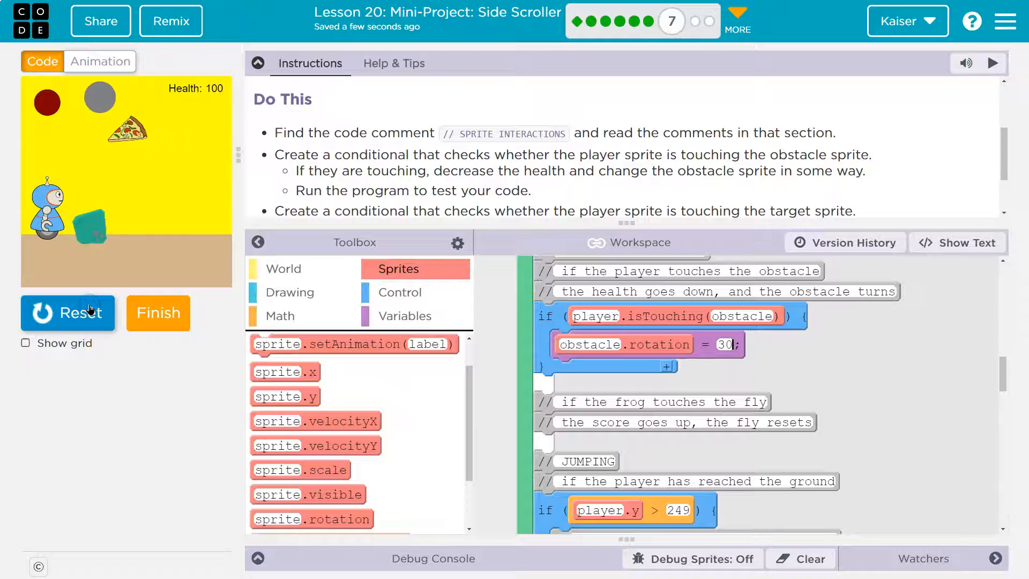
click(68, 313)
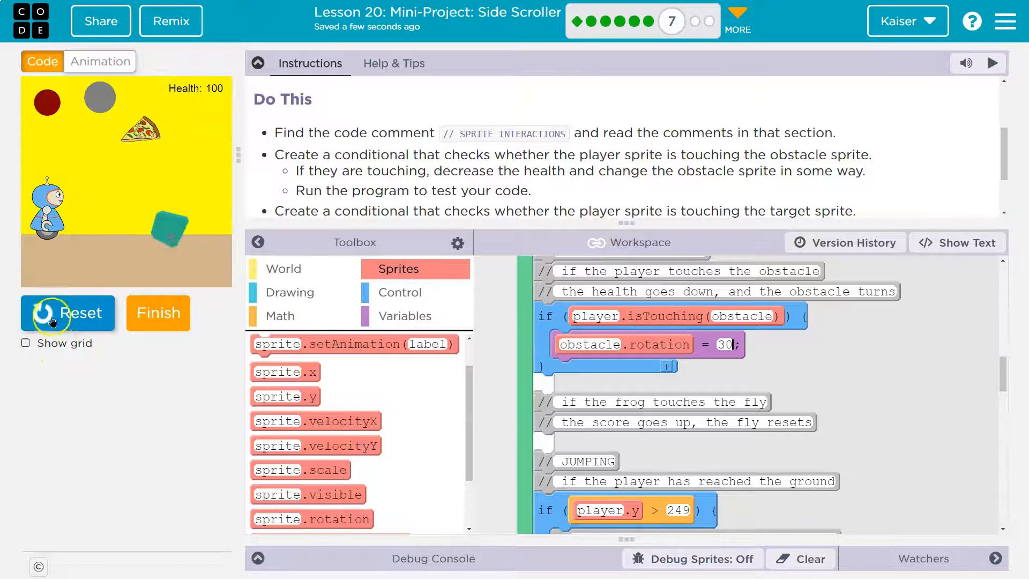
click(67, 313)
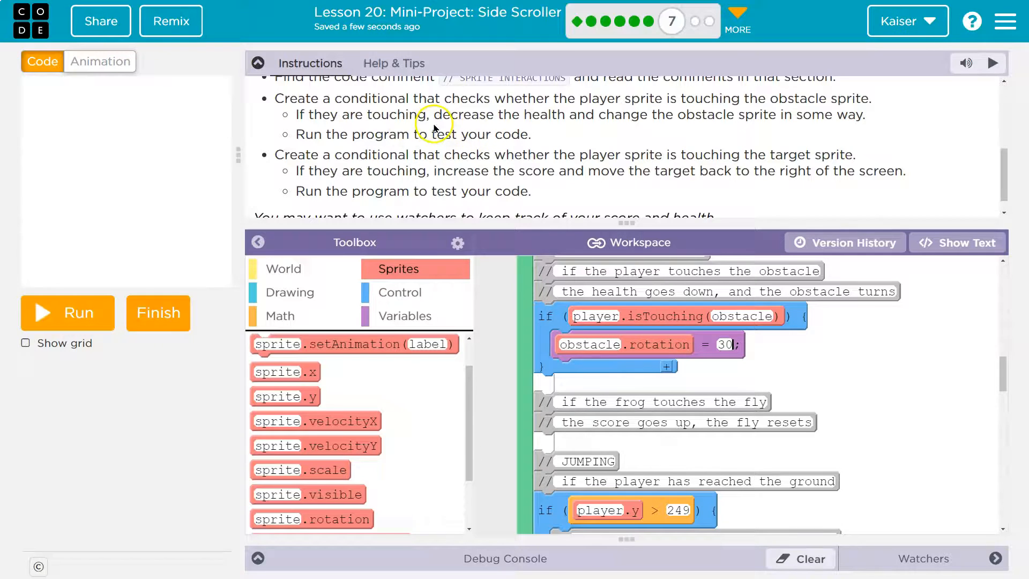
mouse_move(519, 191)
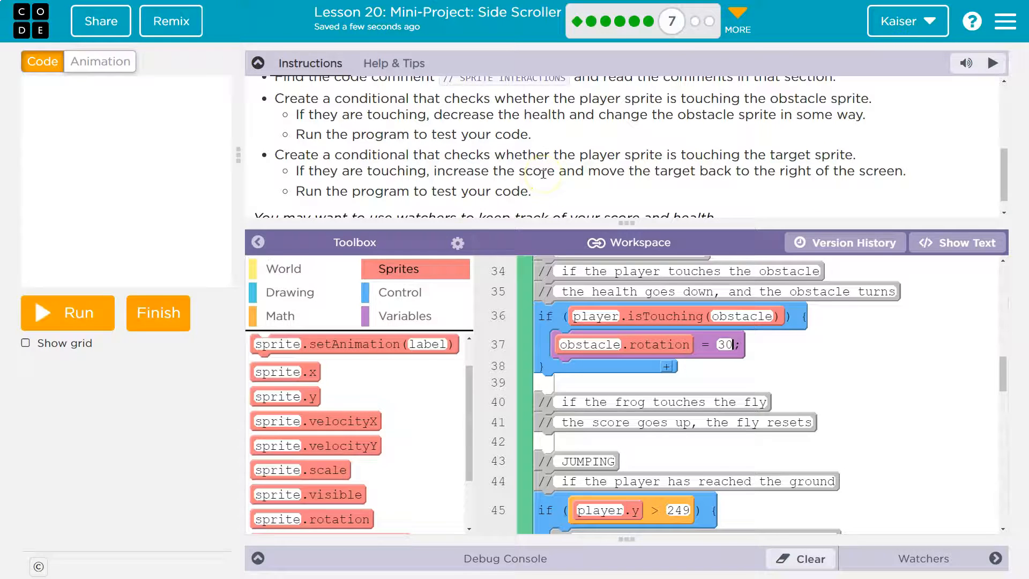
scroll(down, 3)
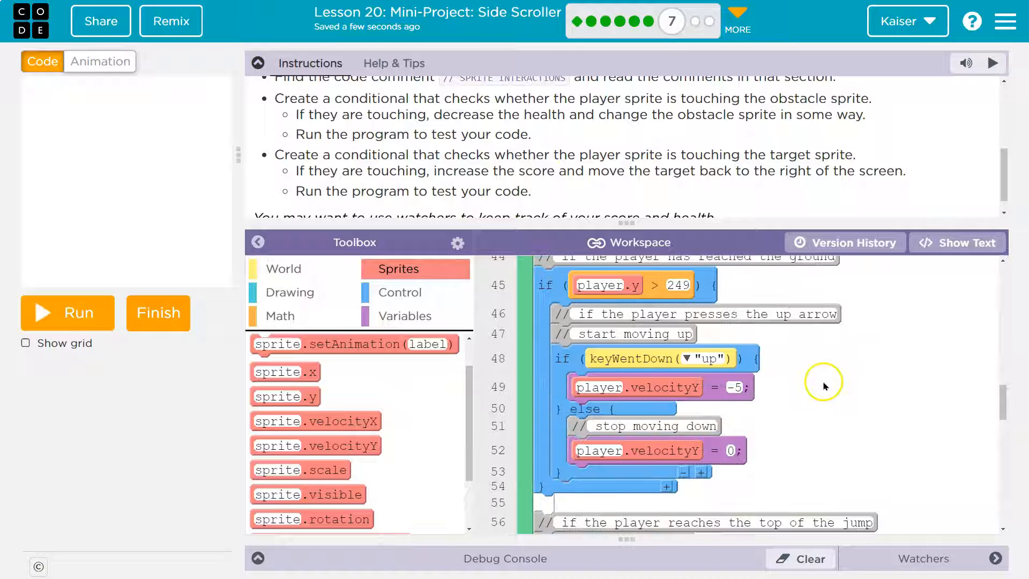
scroll(down, 3)
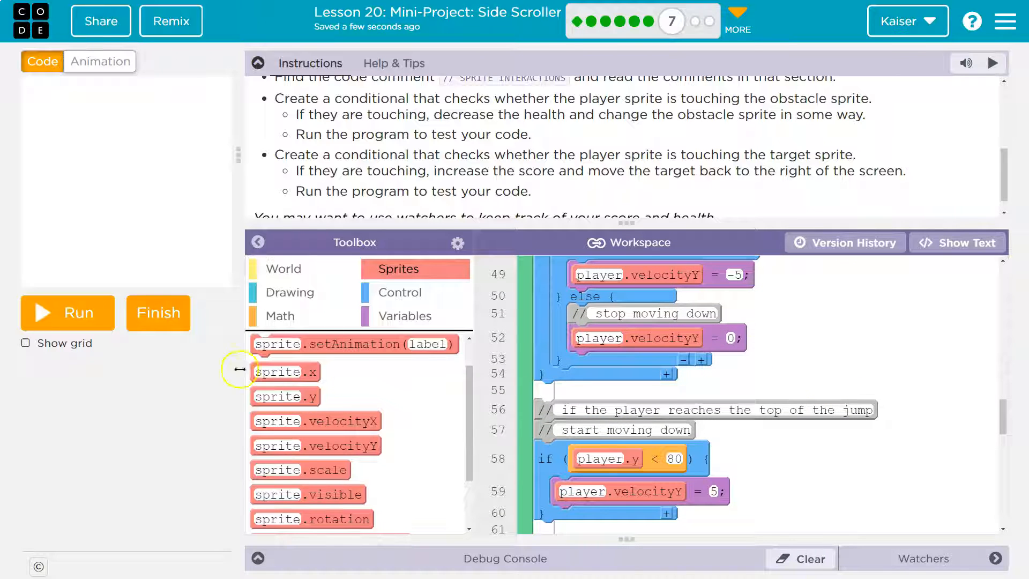
mouse_move(80, 211)
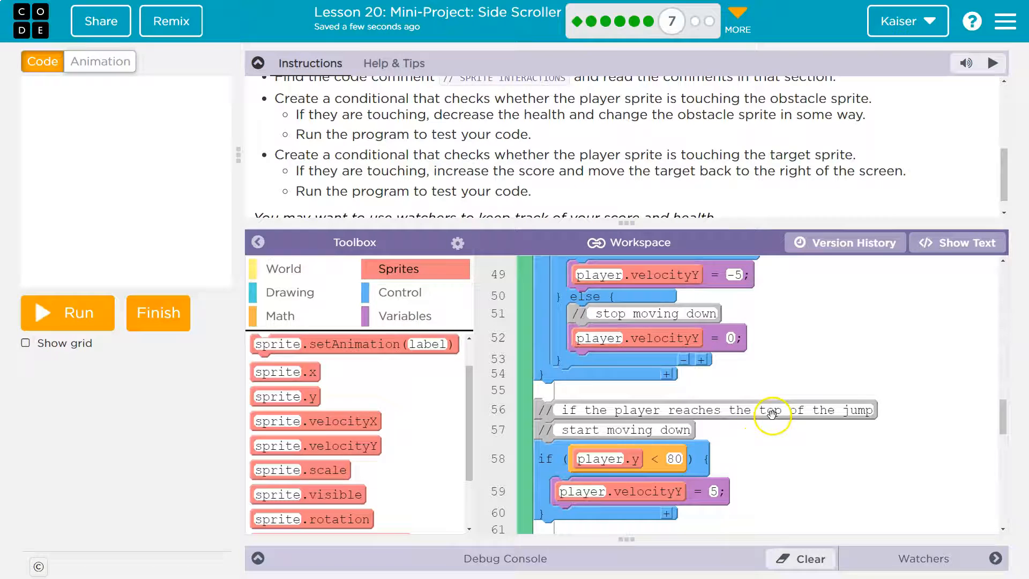
scroll(up, 3)
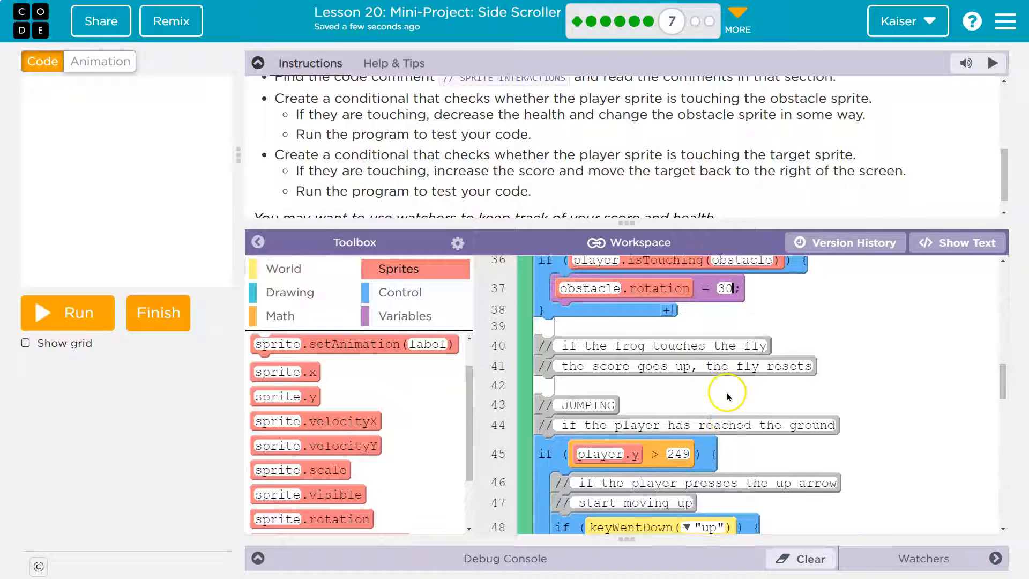
scroll(up, 3)
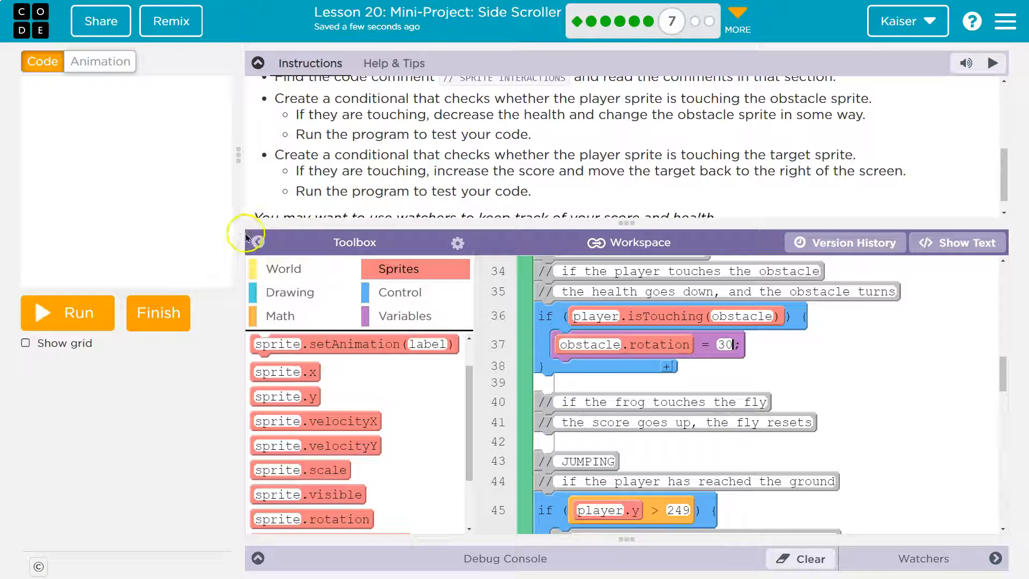
mouse_move(98, 217)
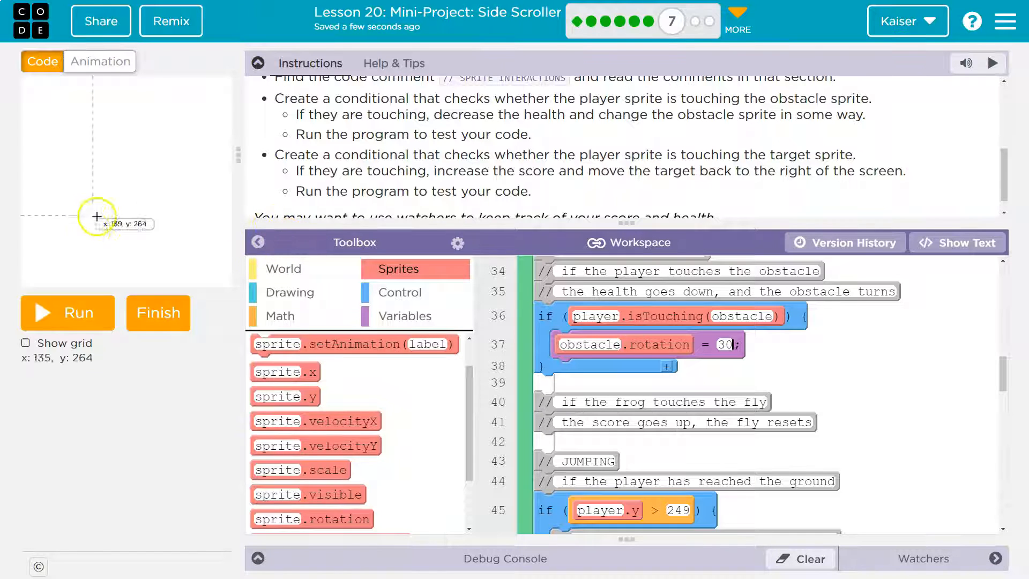
click(66, 312)
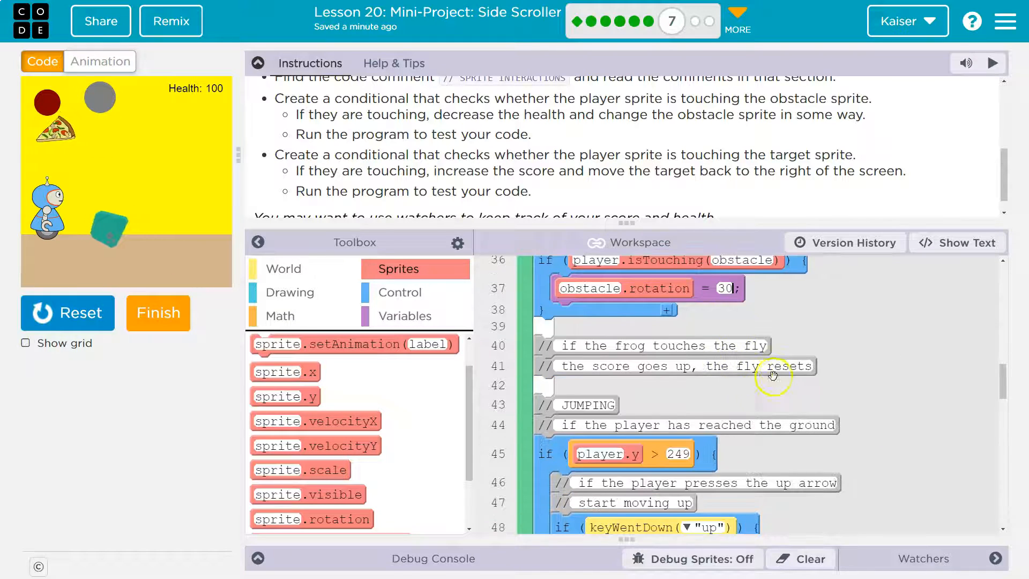
In LOOPING, change sprite.rotation to obstacle.rotation = 0 when resetting to 430, then stop the game.
scroll(down, 3)
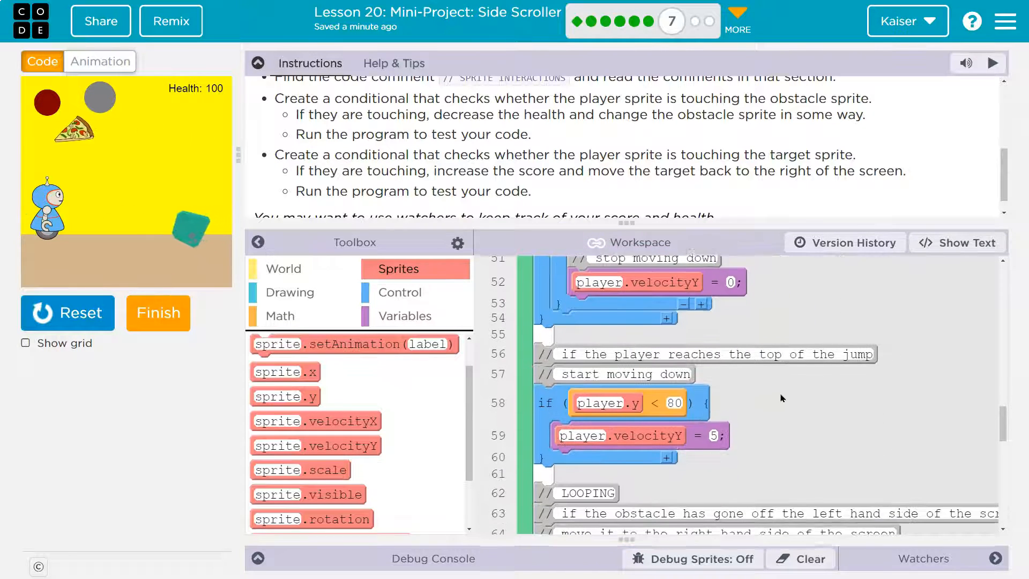
scroll(down, 3)
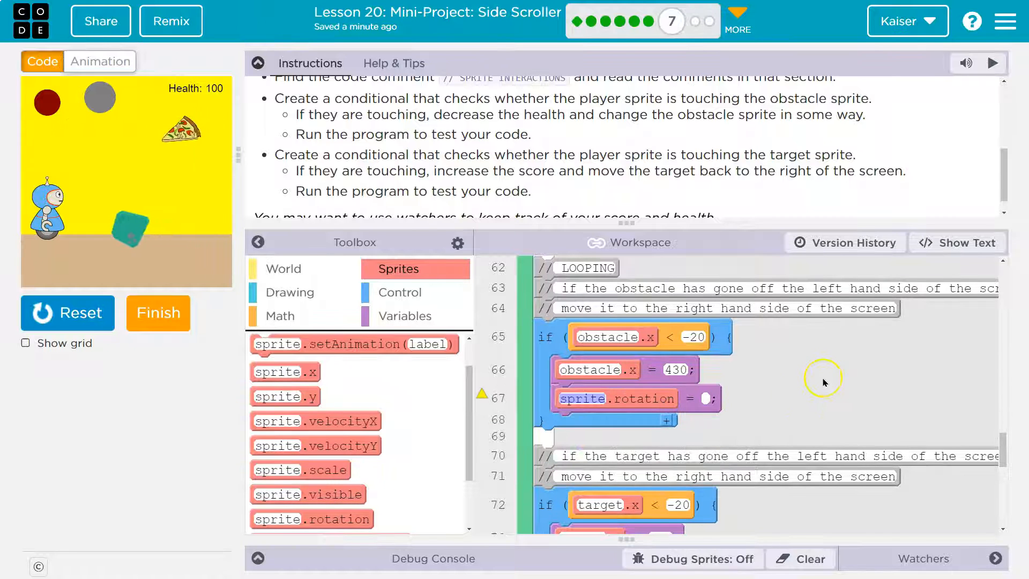
click(583, 399)
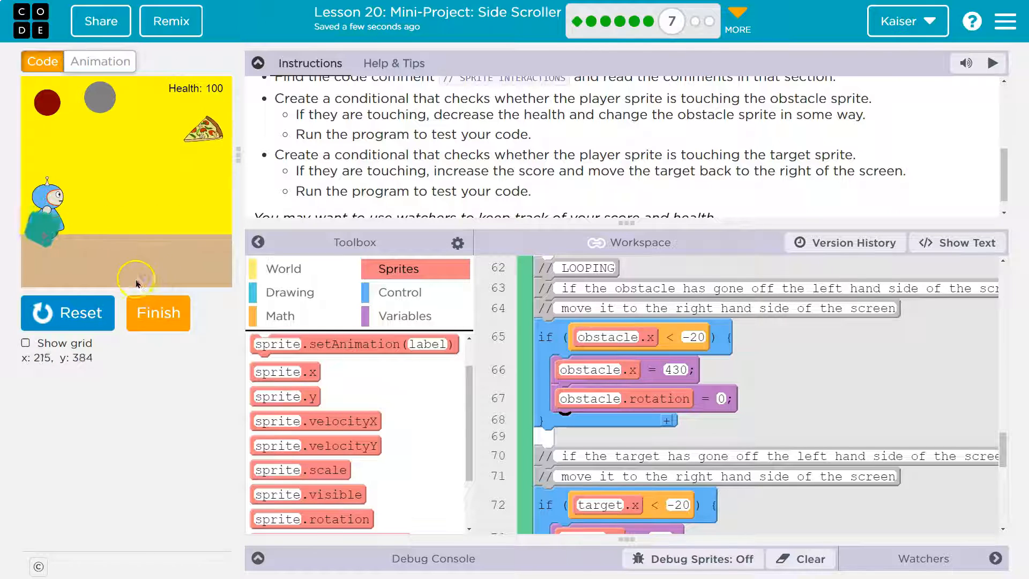
click(68, 312)
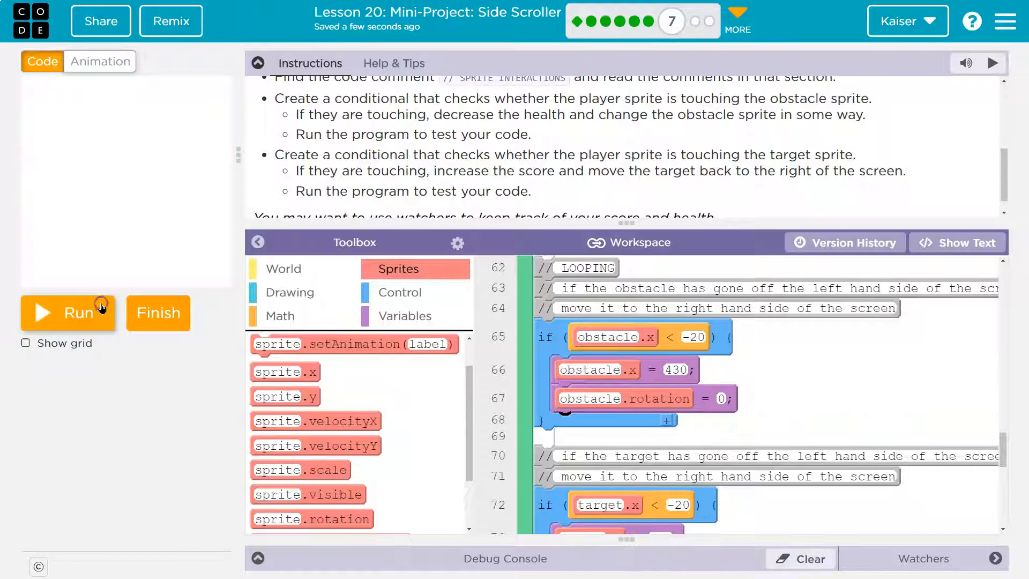
Paint-bucket the grey spots on ore_iron_1 with yellow-green and return to the code.
click(99, 61)
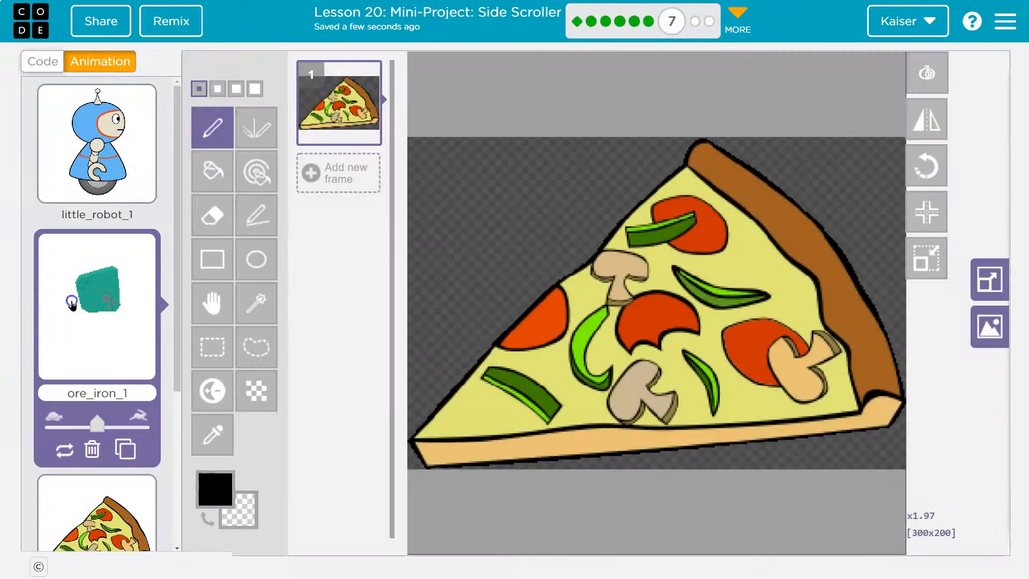
click(211, 171)
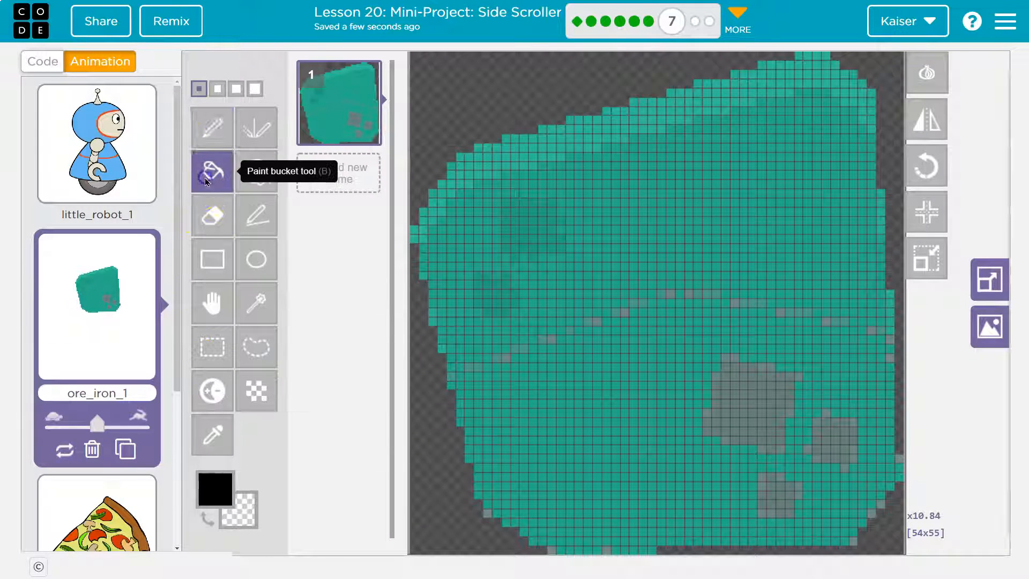
click(215, 489)
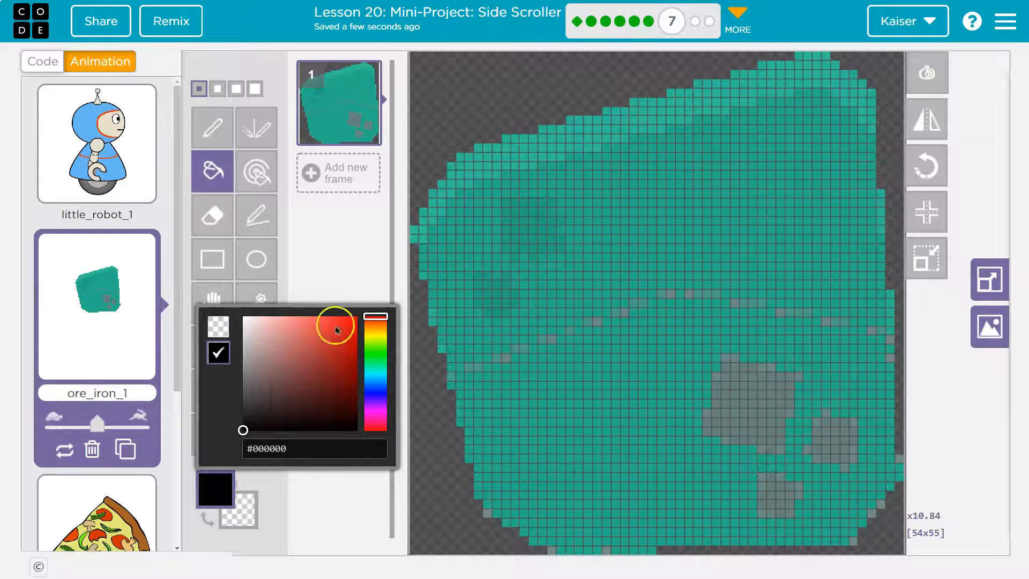
click(375, 344)
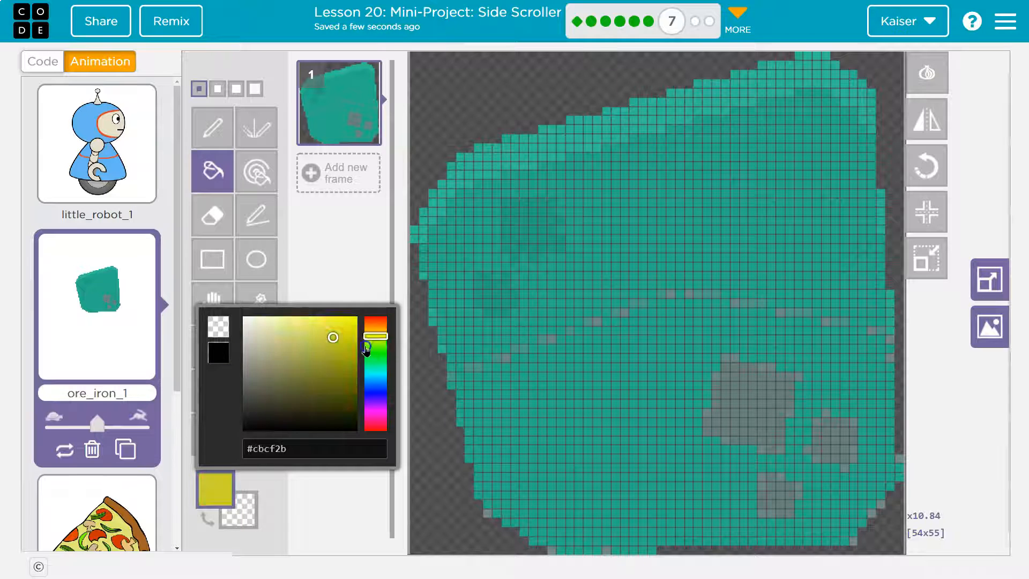
click(375, 318)
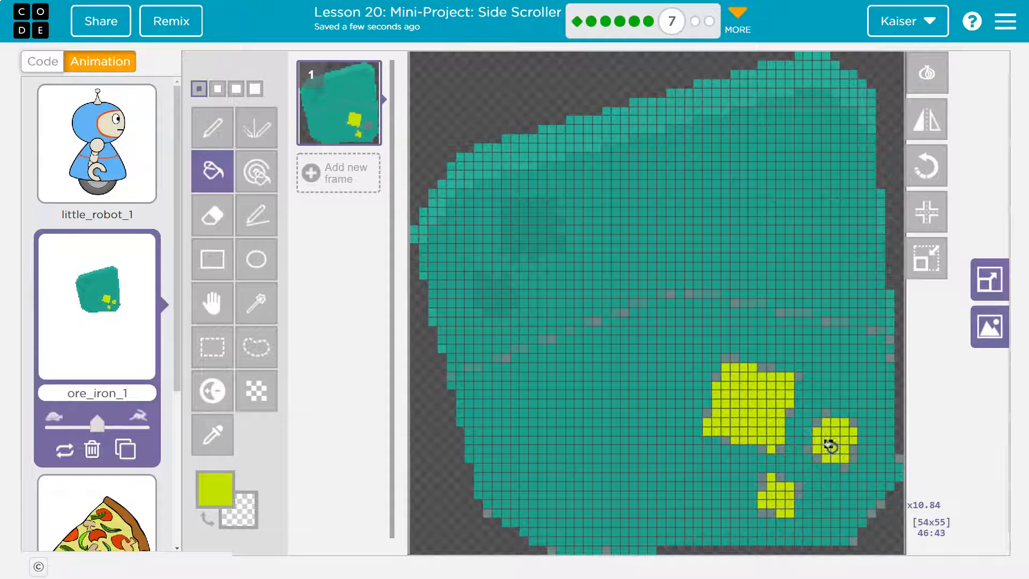
click(42, 61)
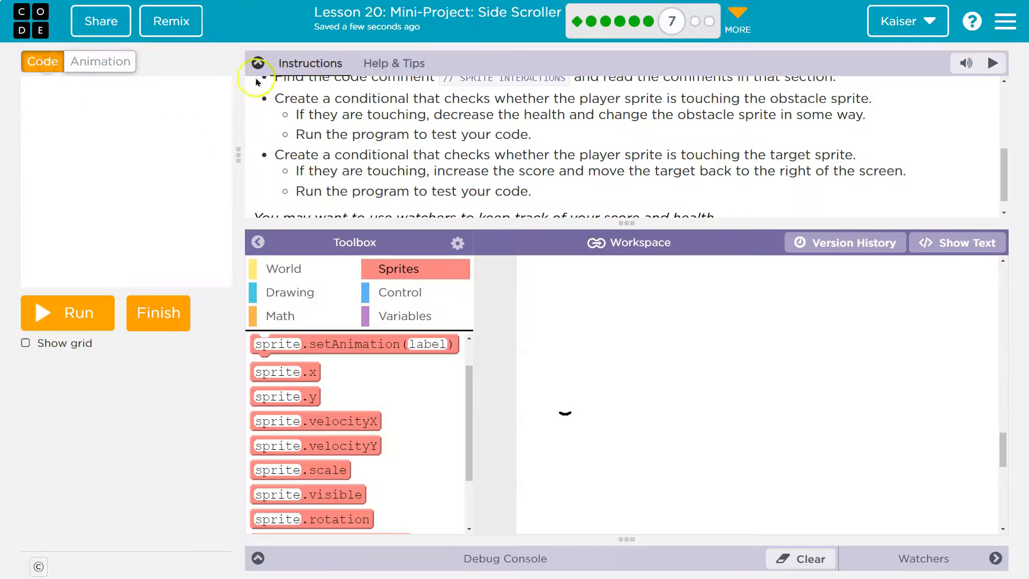
click(66, 312)
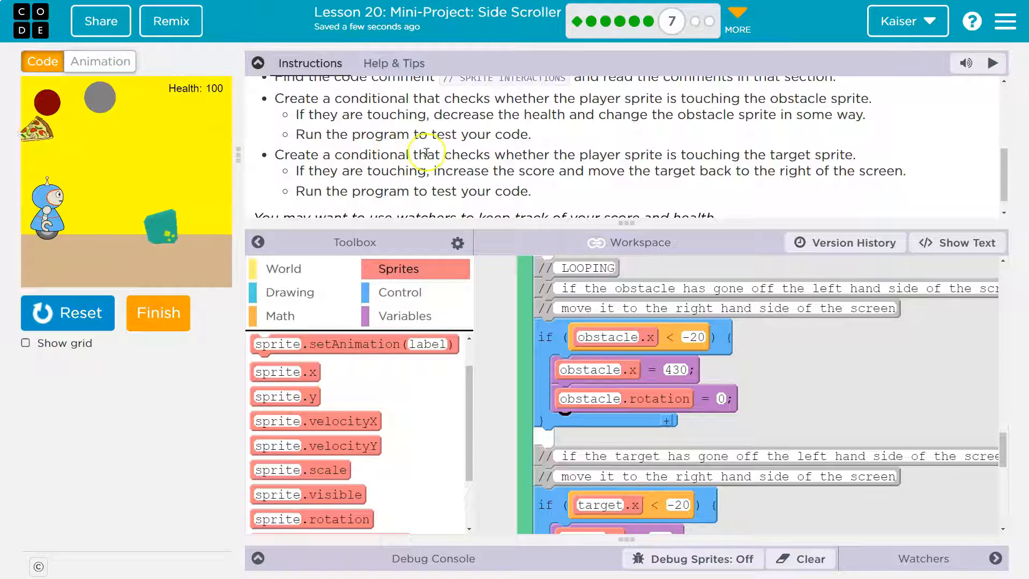
scroll(up, 3)
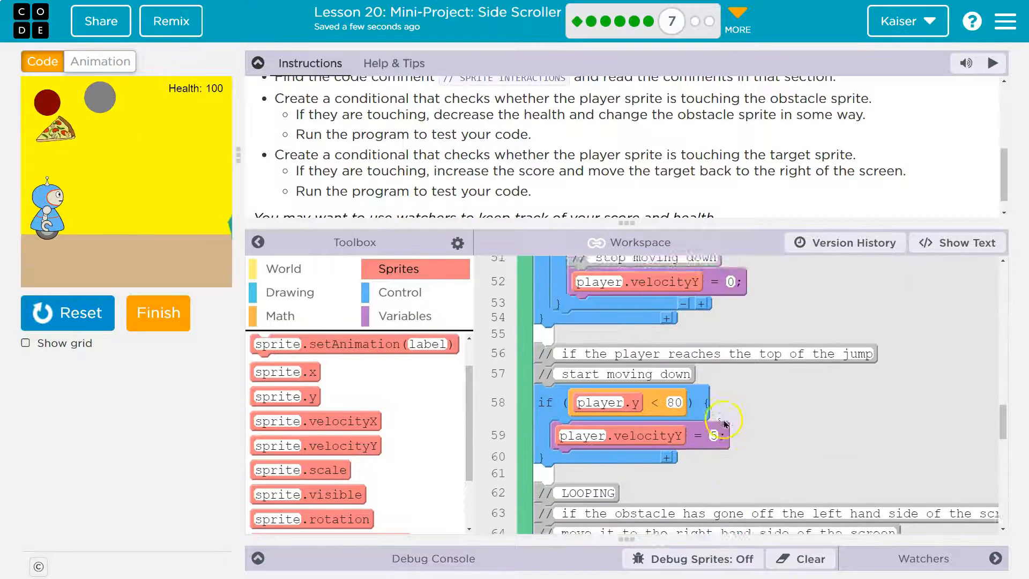
scroll(up, 3)
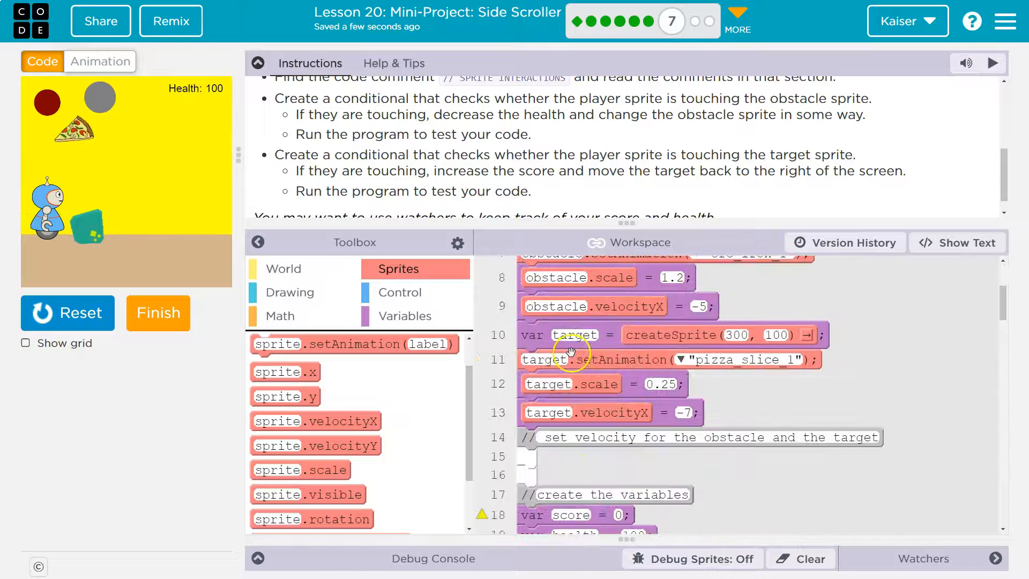
scroll(down, 3)
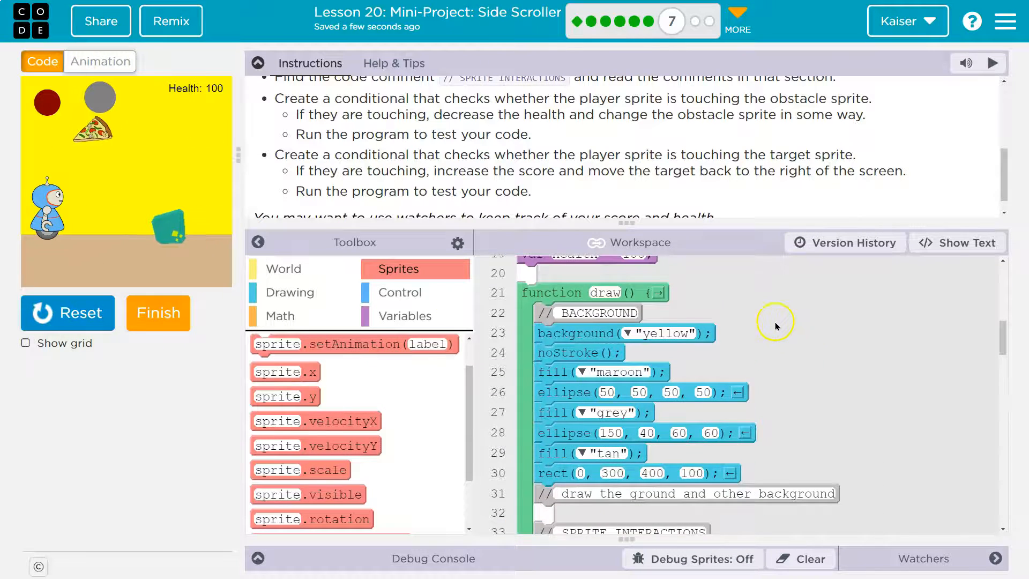
scroll(down, 3)
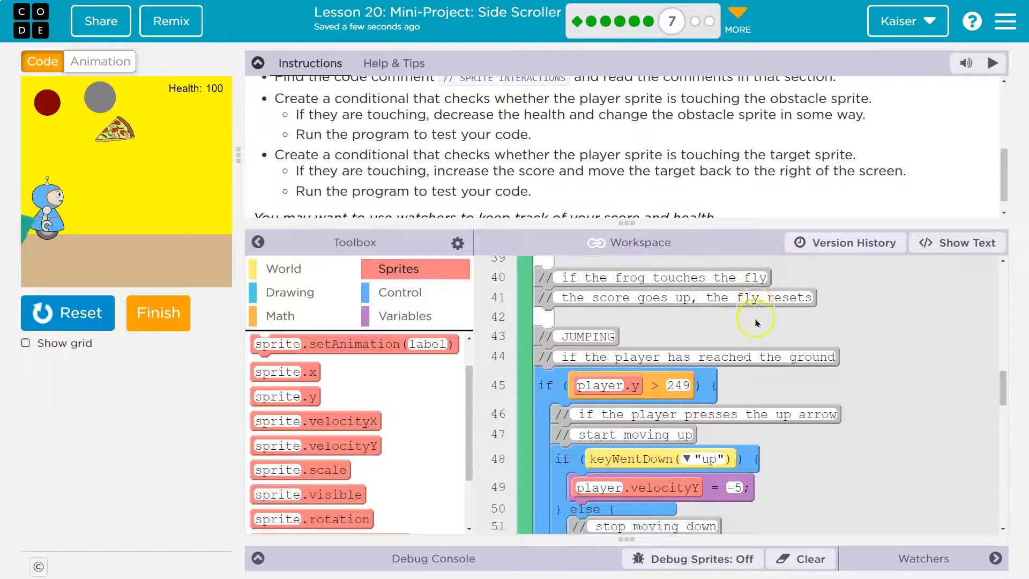
scroll(down, 3)
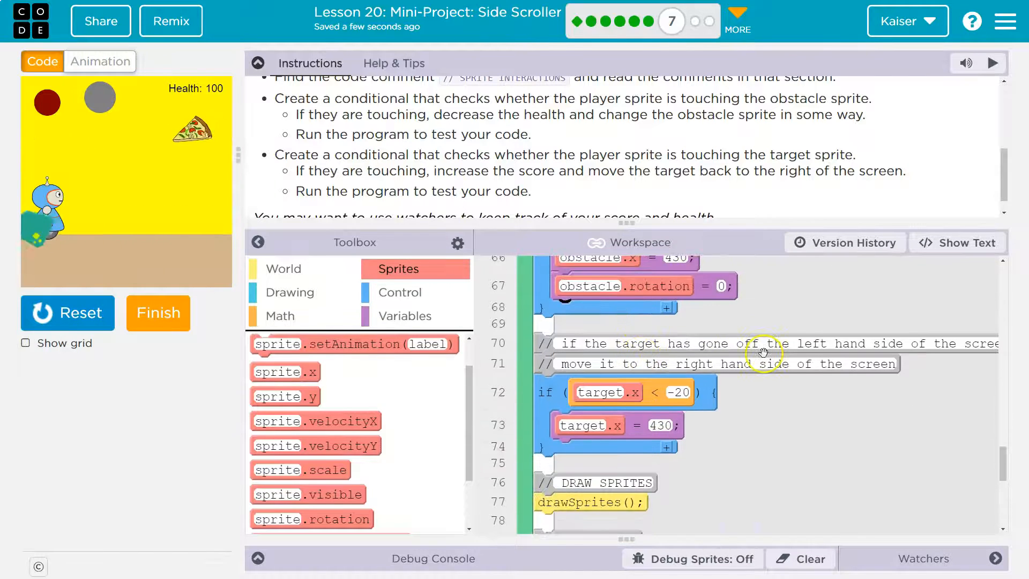
scroll(up, 3)
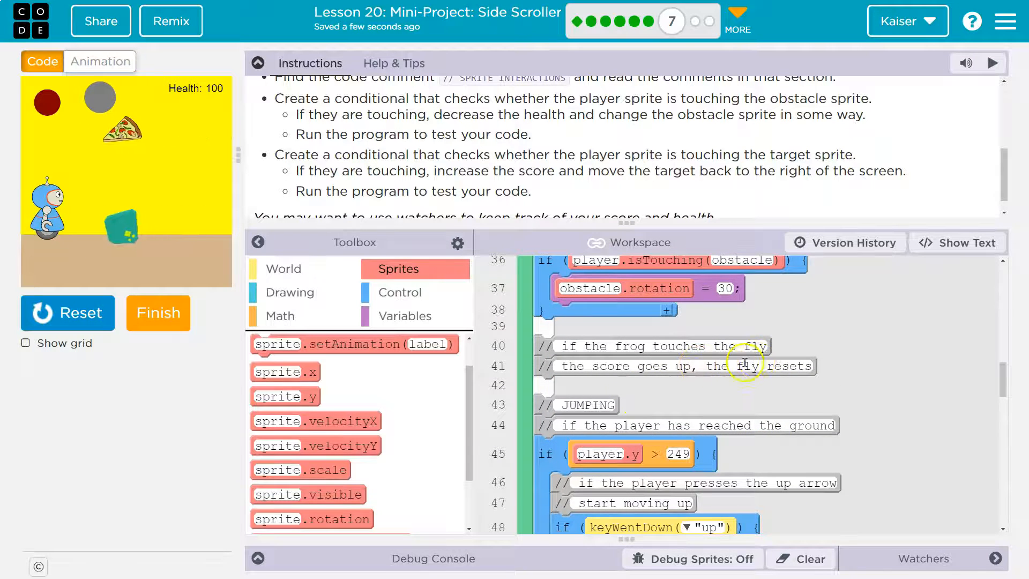
scroll(up, 3)
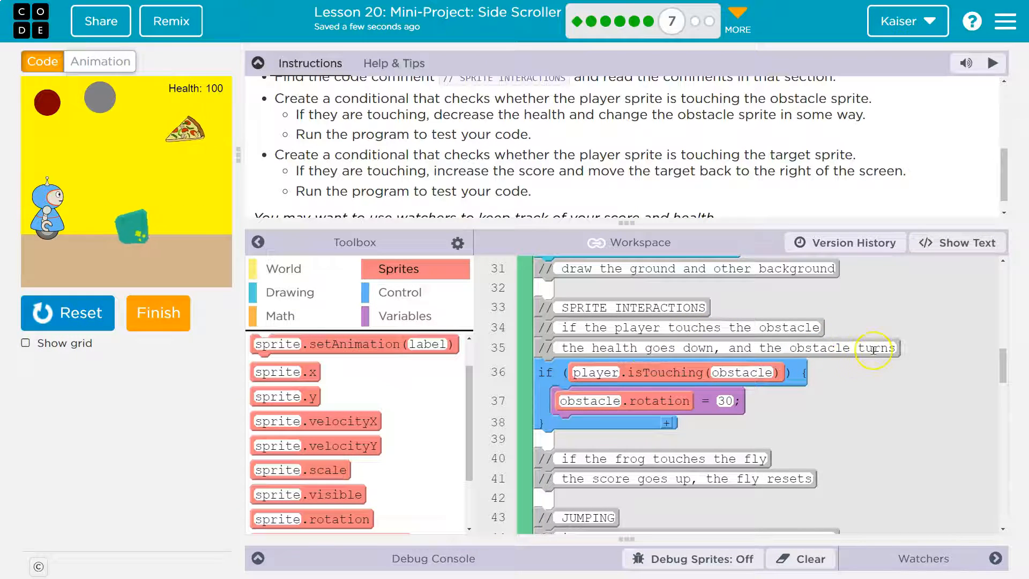
Stop the game and add health = health - 1 under obstacle.rotation in the obstacle-touch if.
click(66, 312)
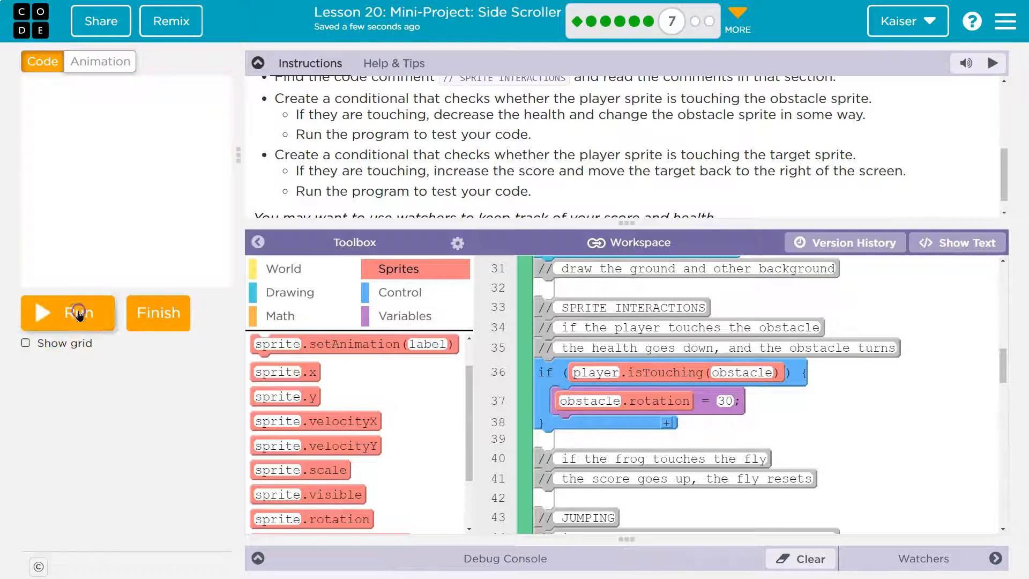
mouse_move(375, 275)
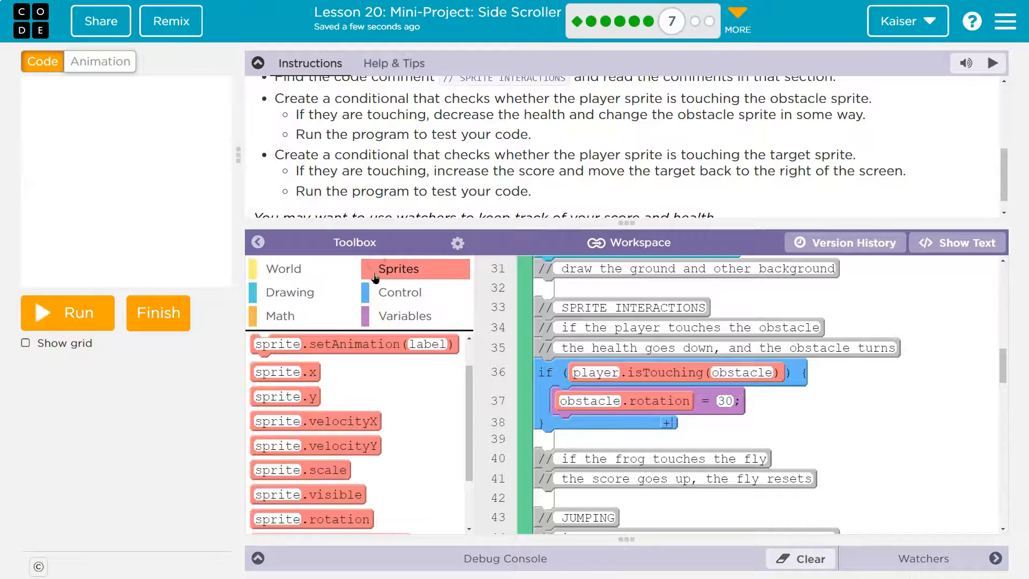
scroll(up, 3)
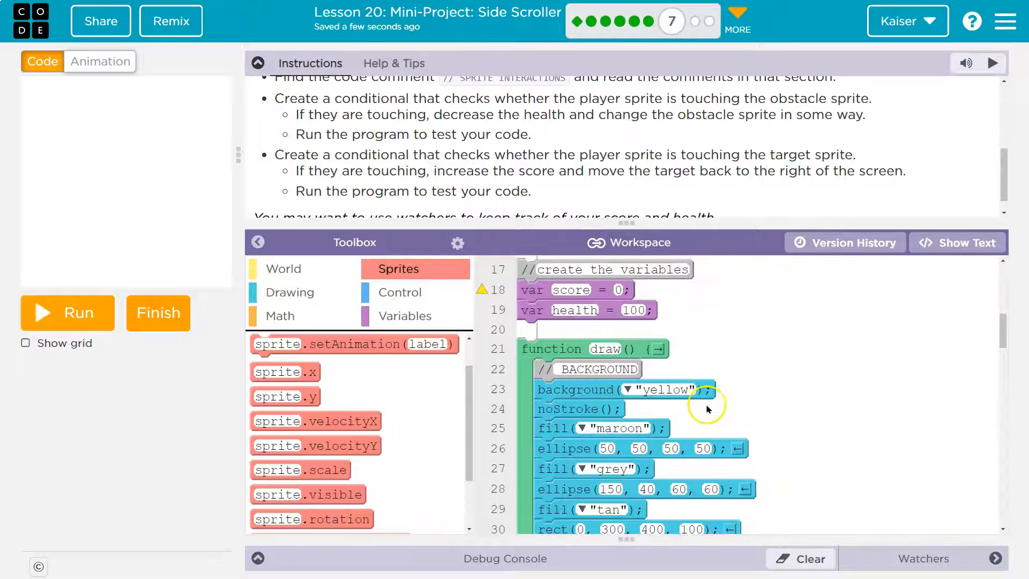
scroll(up, 3)
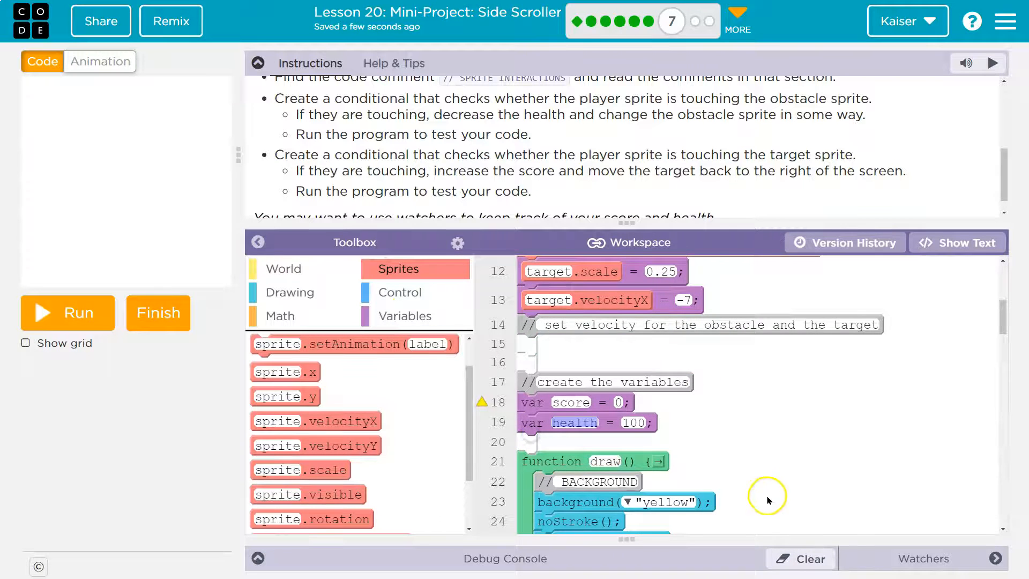
scroll(down, 3)
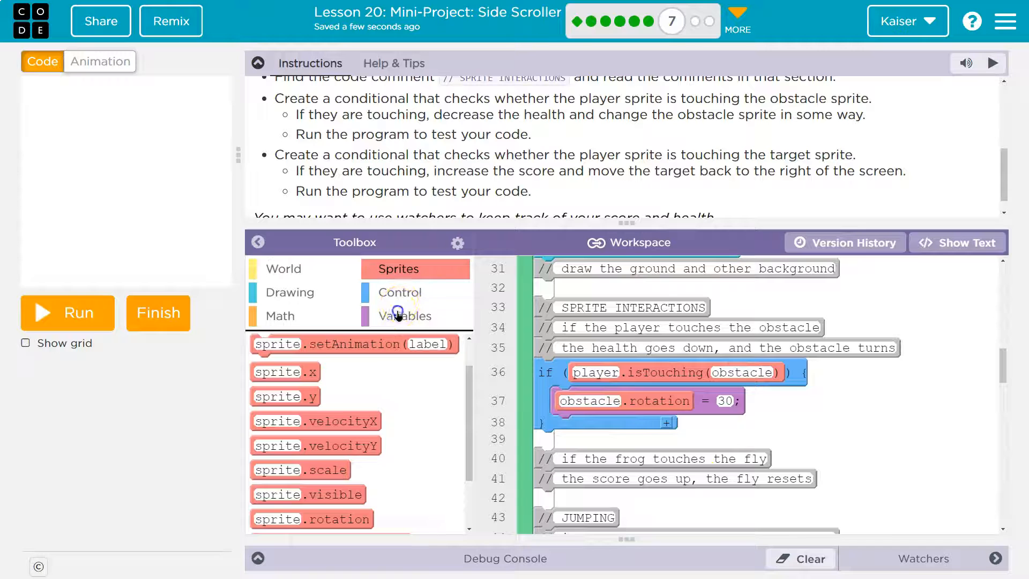
click(405, 315)
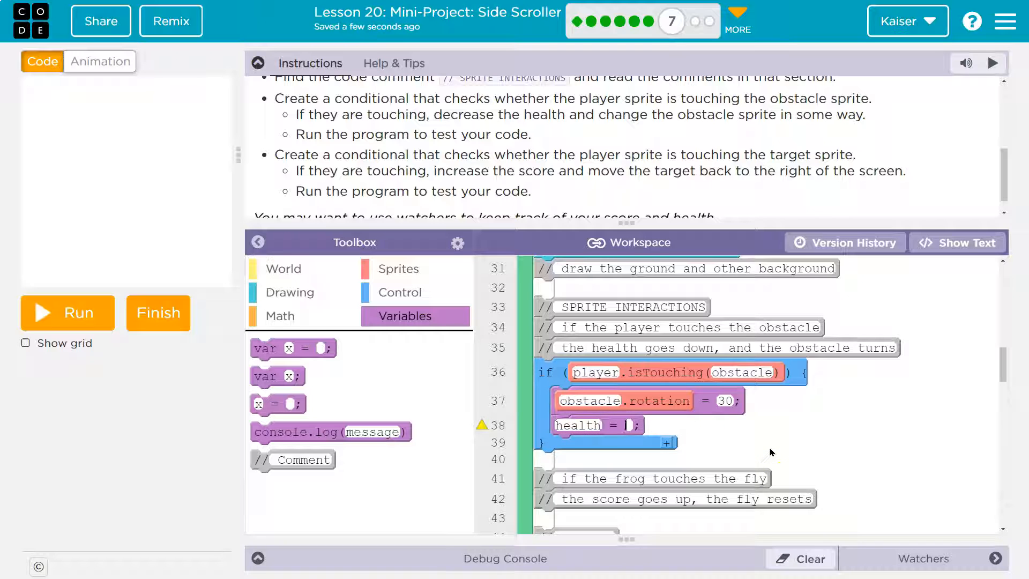
text(heal)
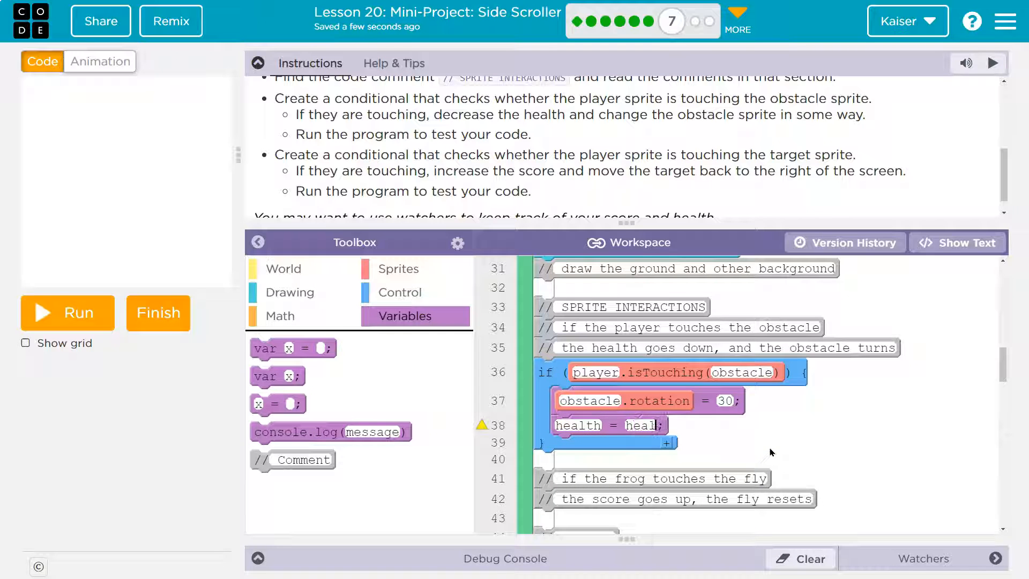
text(health - 1)
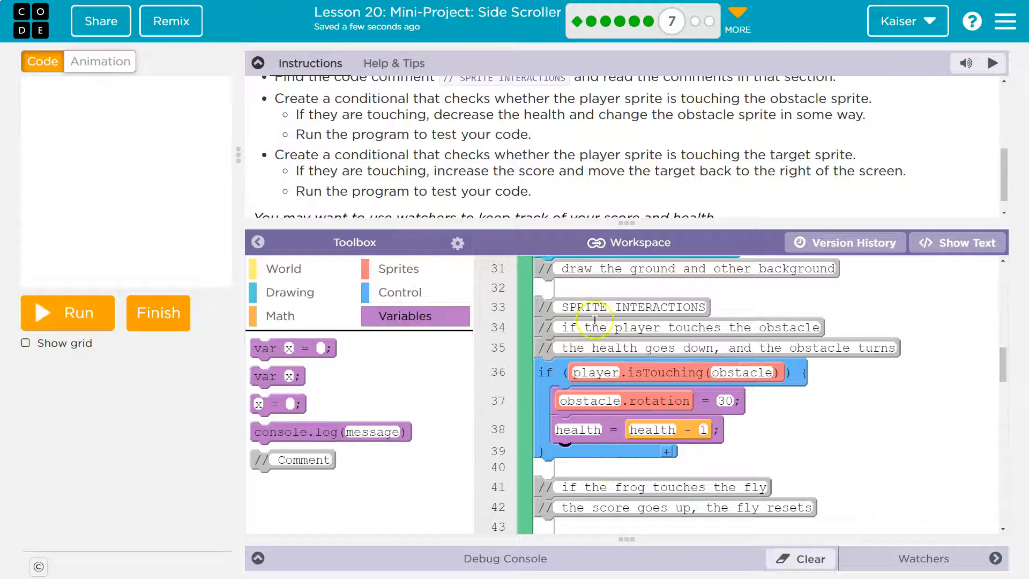
mouse_move(530, 364)
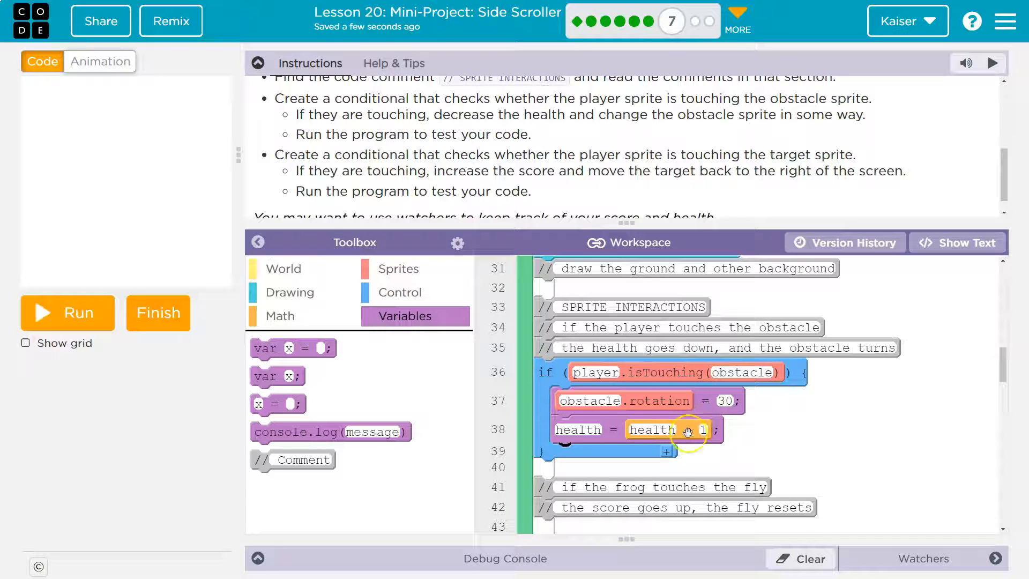
mouse_move(673, 487)
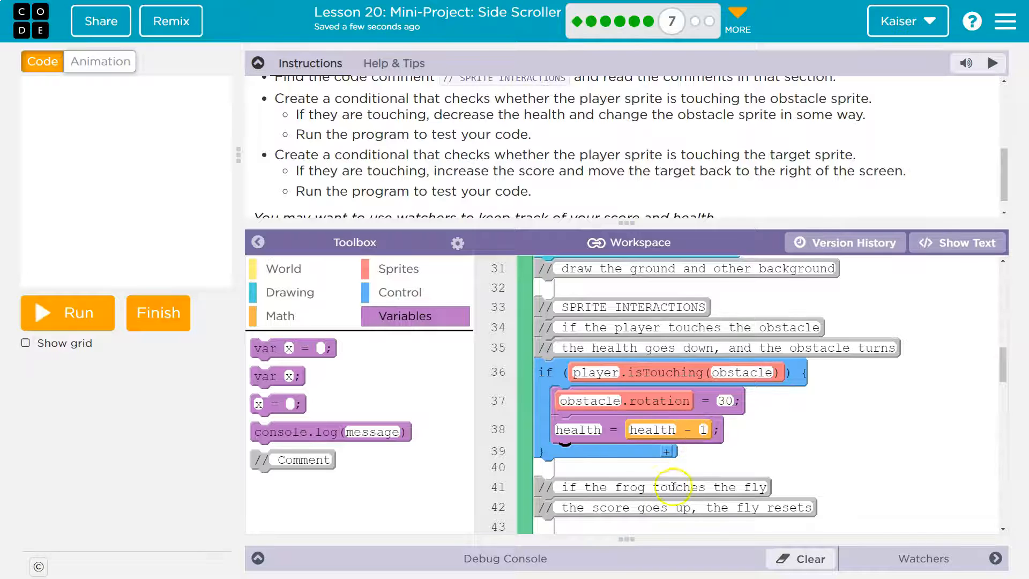
scroll(down, 3)
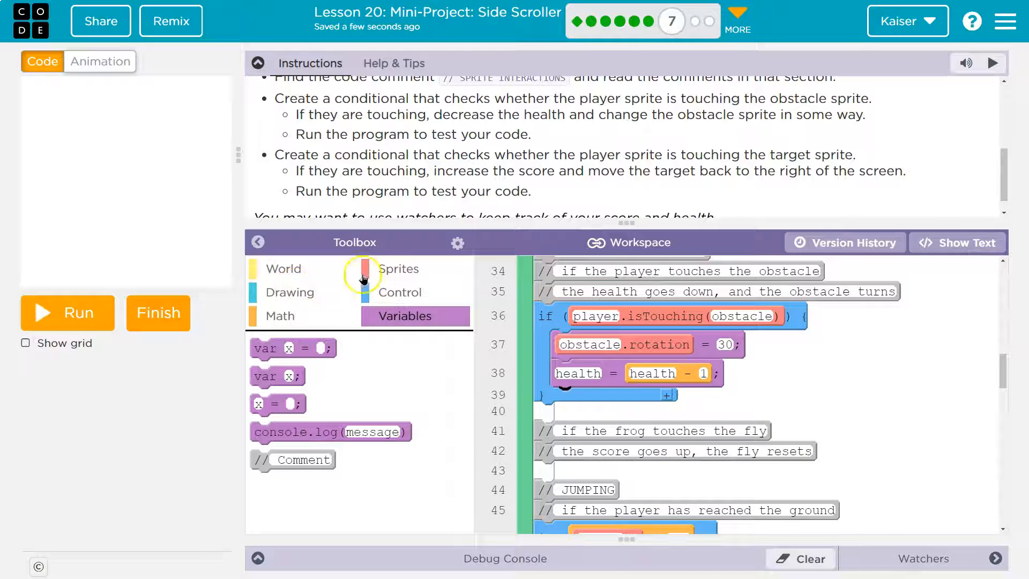
Add an if checking player.isTouching(target) under the target comment and run the game.
click(400, 292)
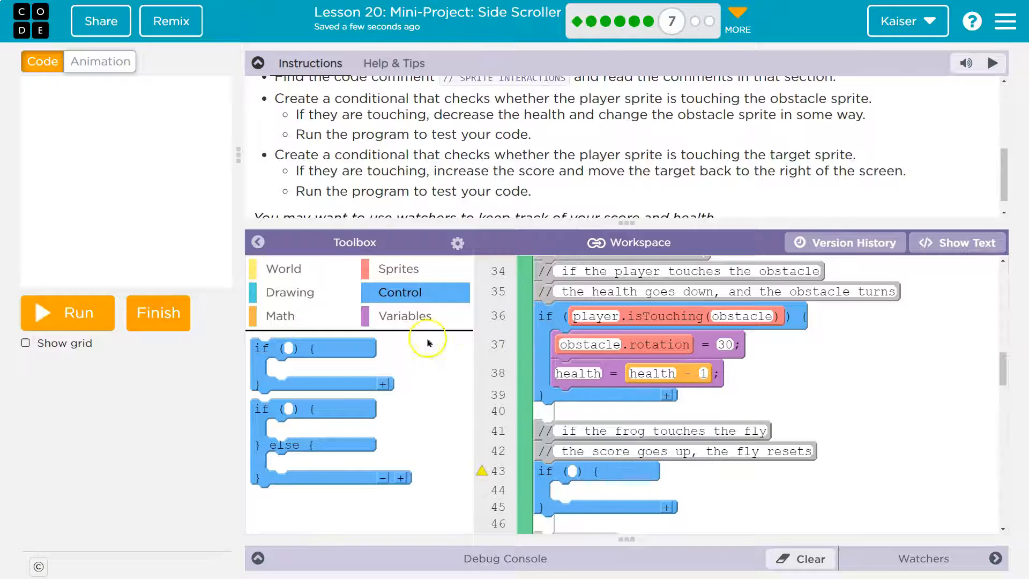
click(397, 268)
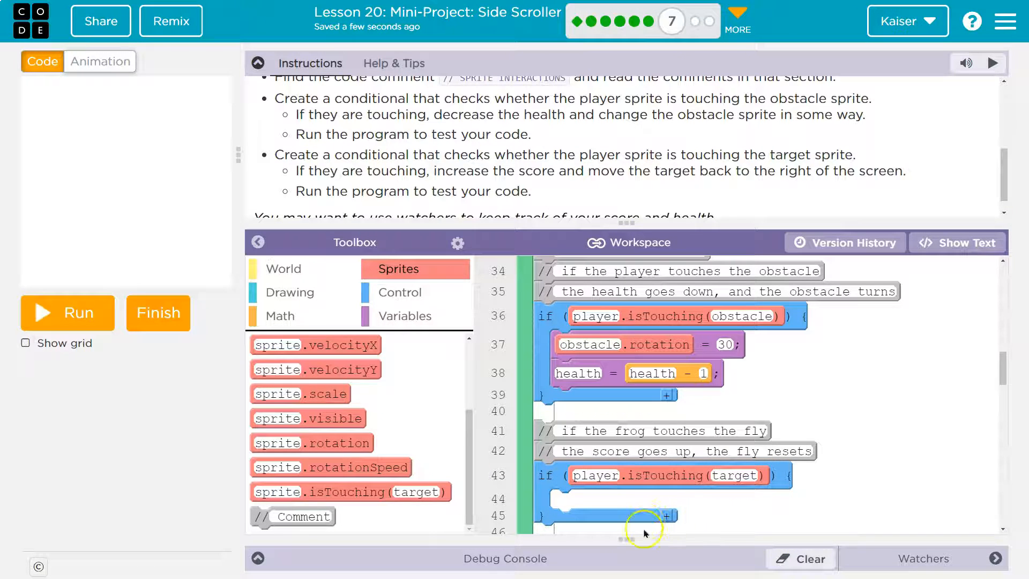
mouse_move(606, 481)
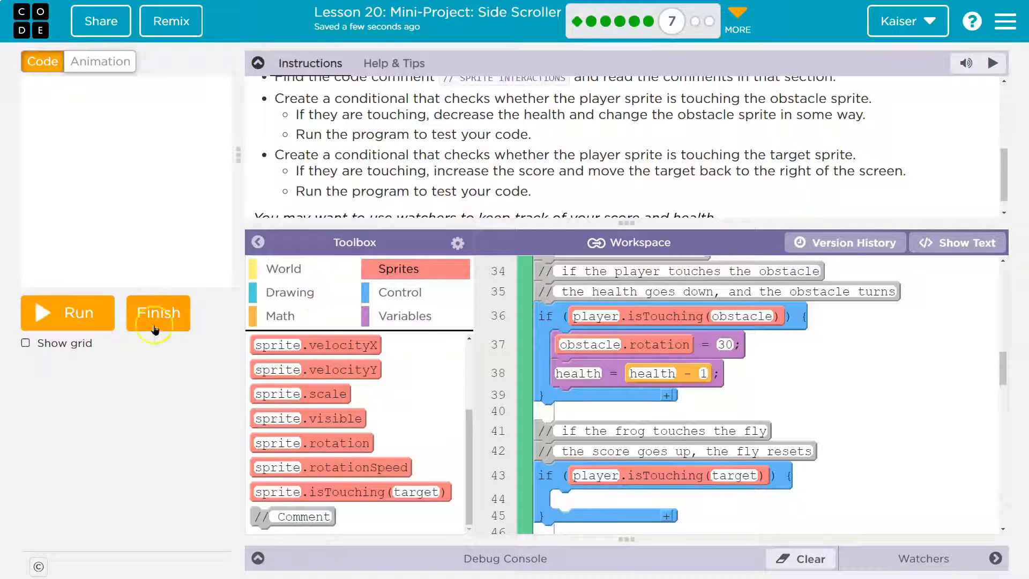
click(66, 312)
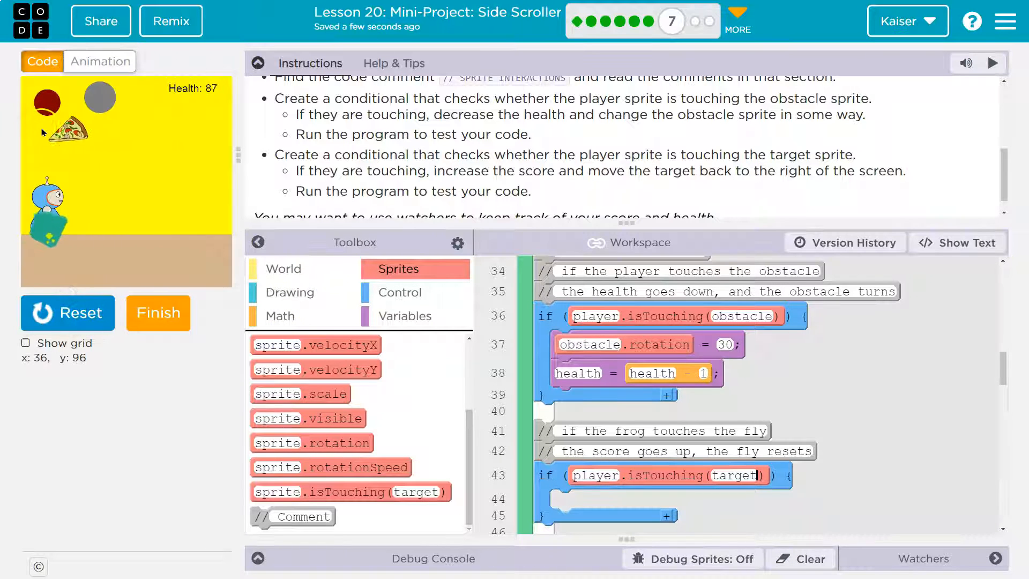
Stop the game and set score = score + 1 inside the target-touch conditional.
click(68, 312)
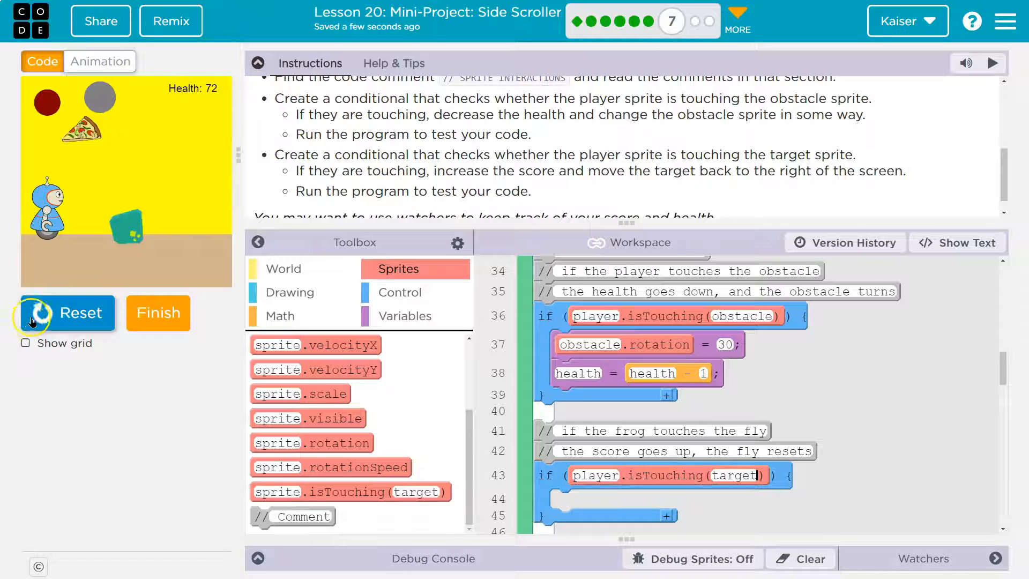
click(65, 312)
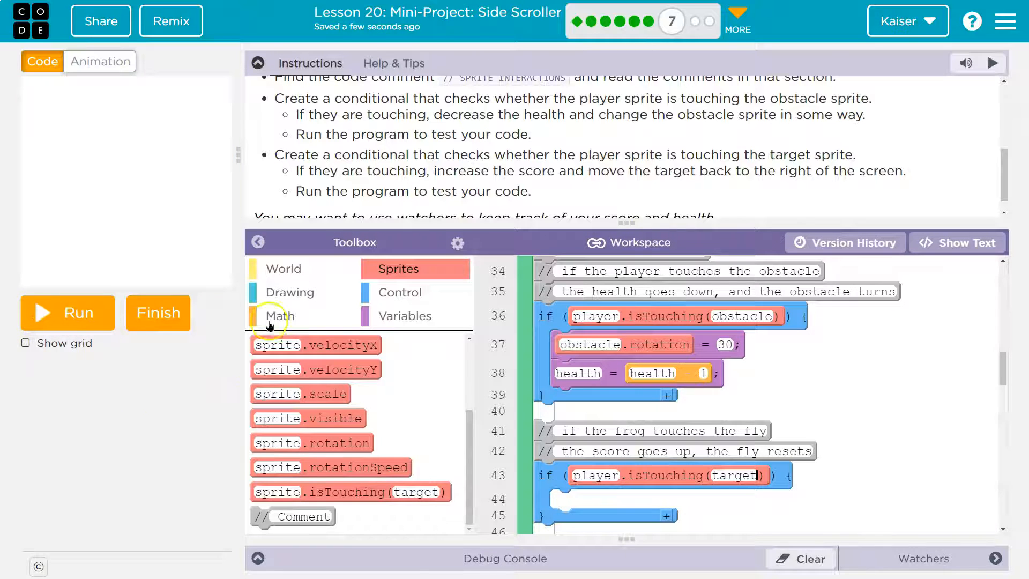
mouse_move(375, 295)
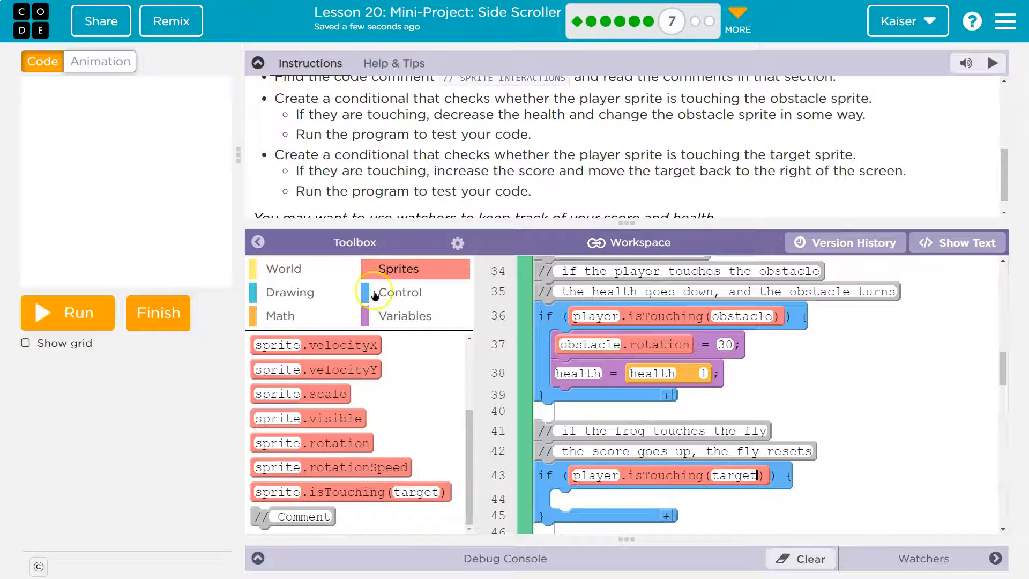
mouse_move(358, 323)
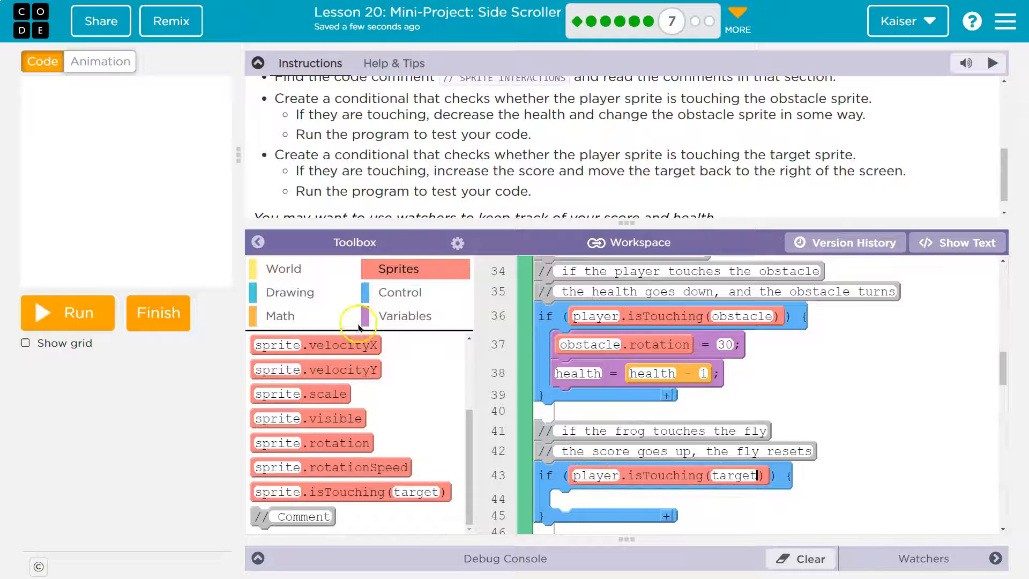
mouse_move(387, 312)
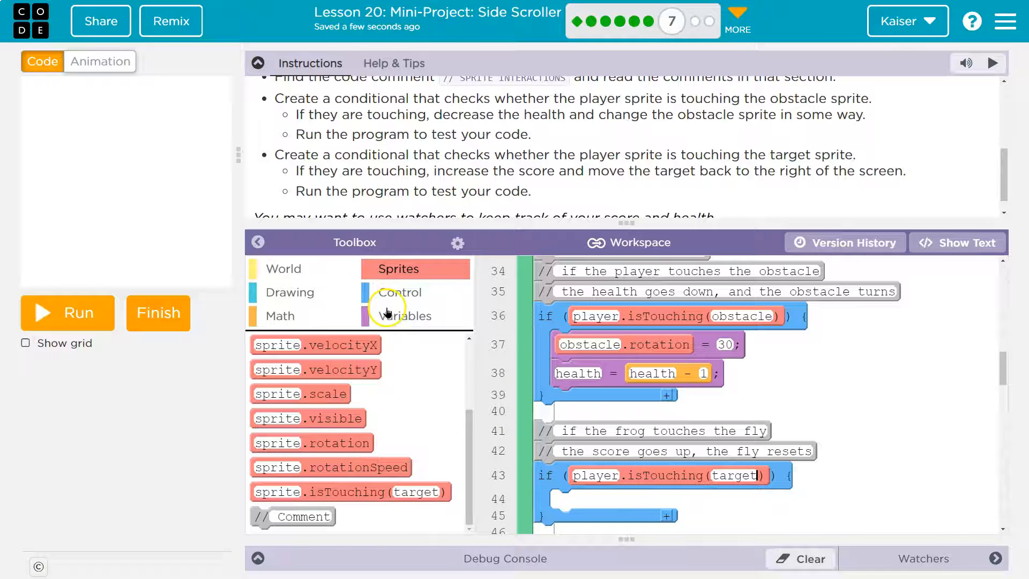
click(409, 315)
text(score = score + 1;)
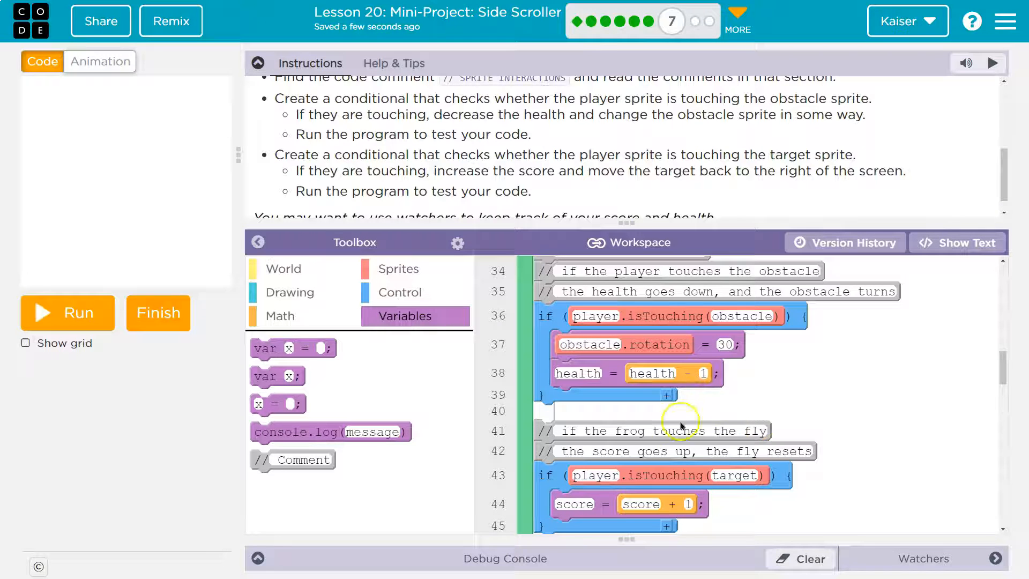
mouse_move(594, 496)
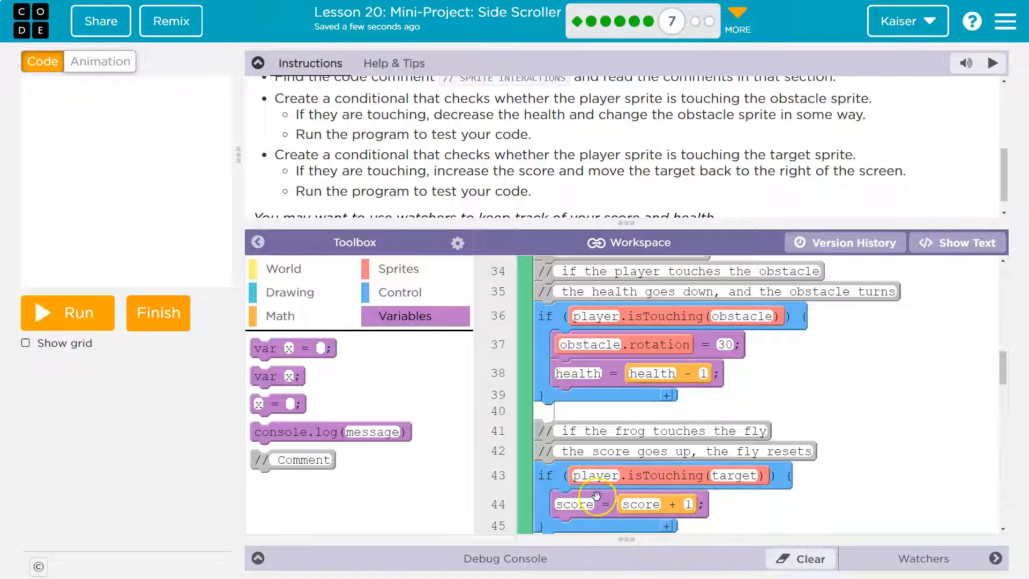
mouse_move(180, 557)
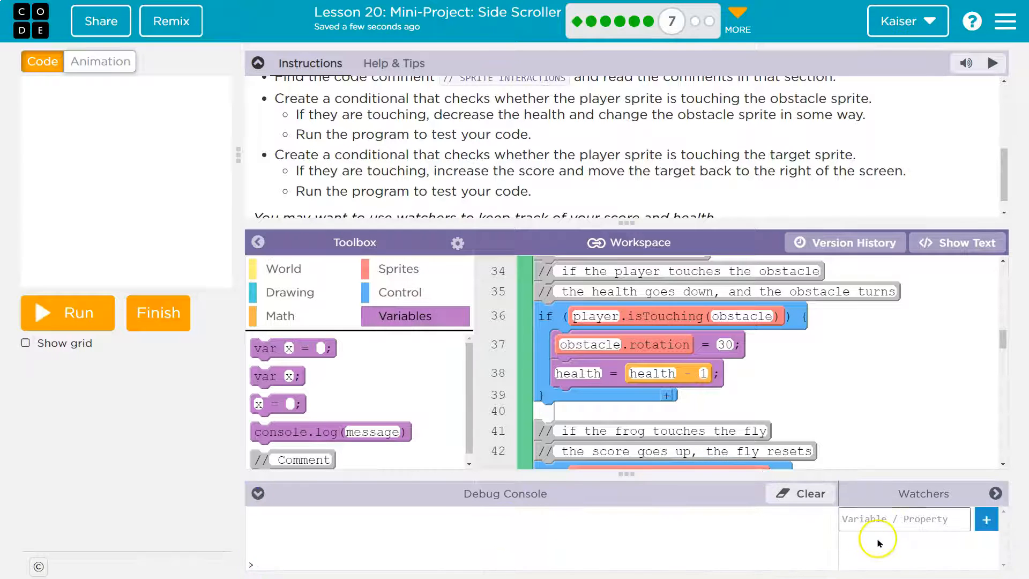
Add a Watcher for the score variable so its value shows during play.
text(score)
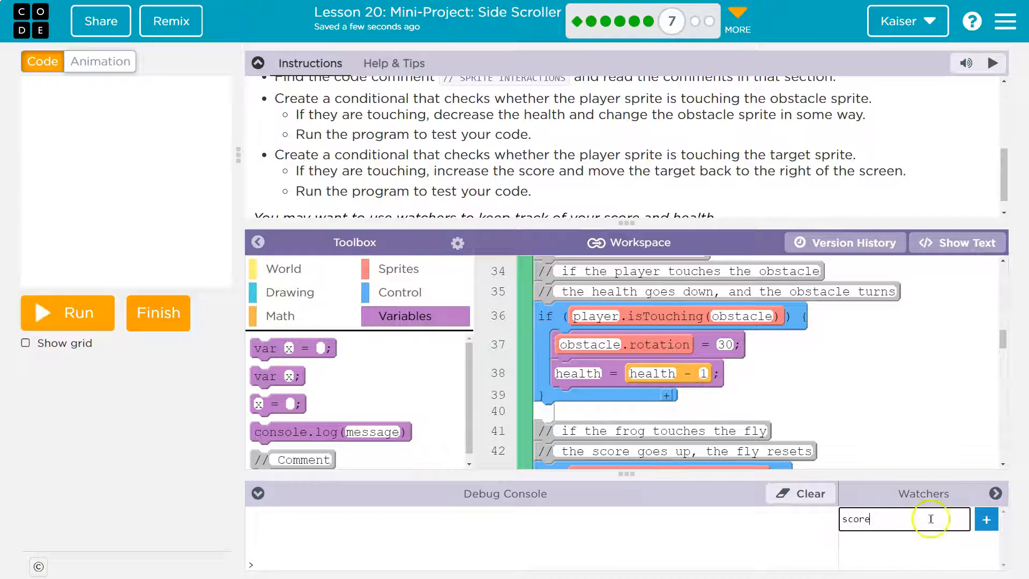
click(986, 519)
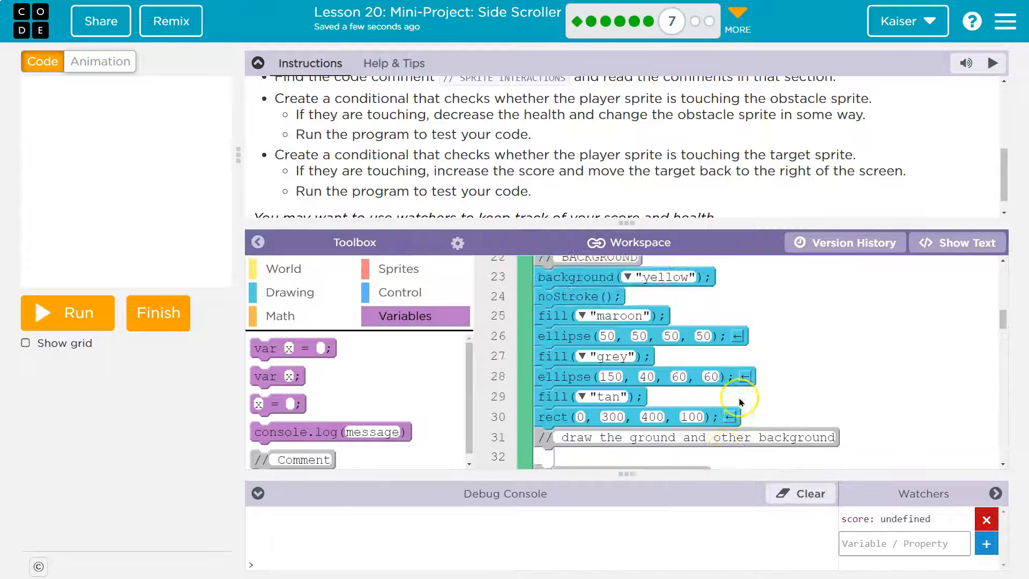
scroll(down, 3)
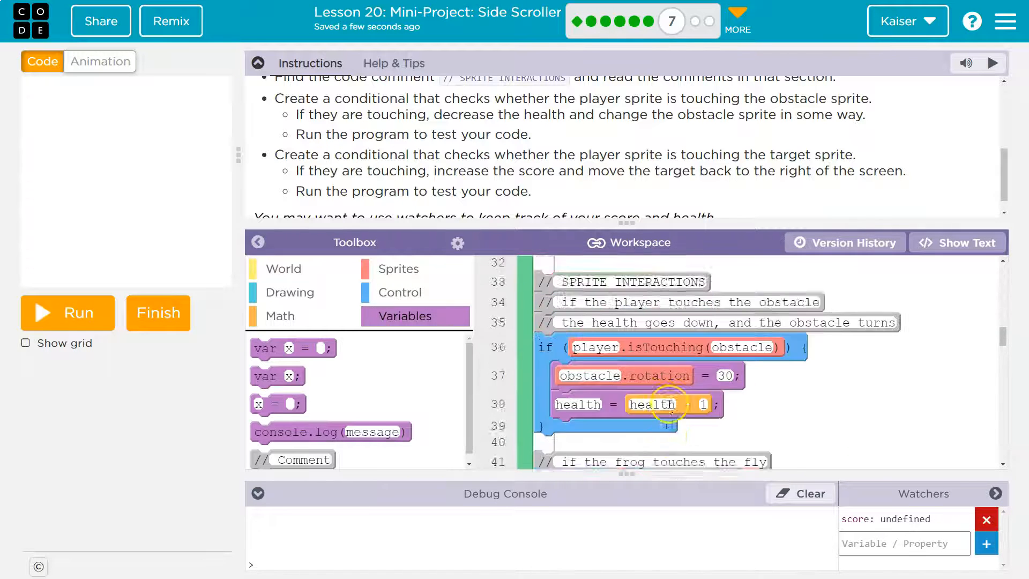
scroll(down, 3)
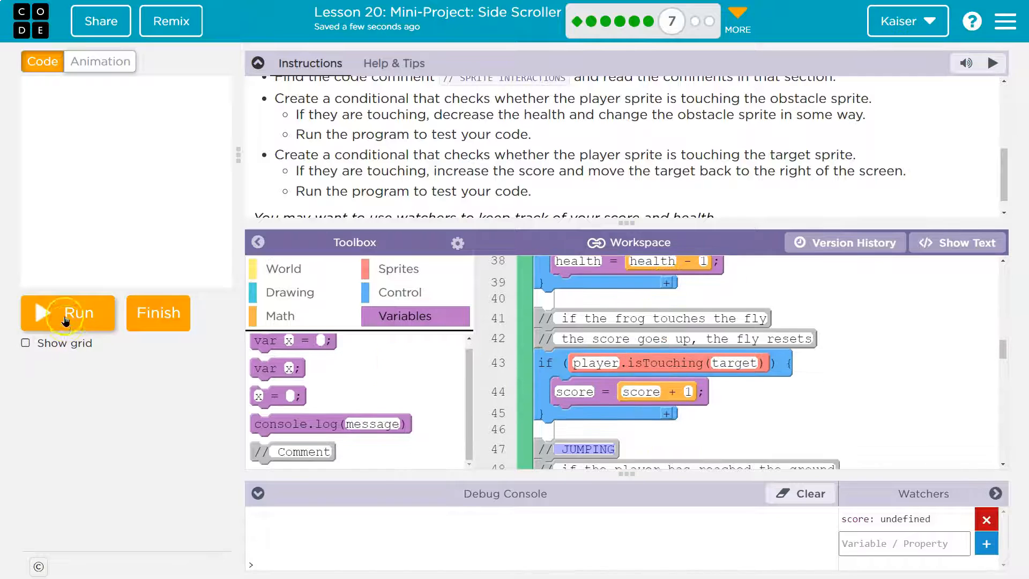
click(67, 312)
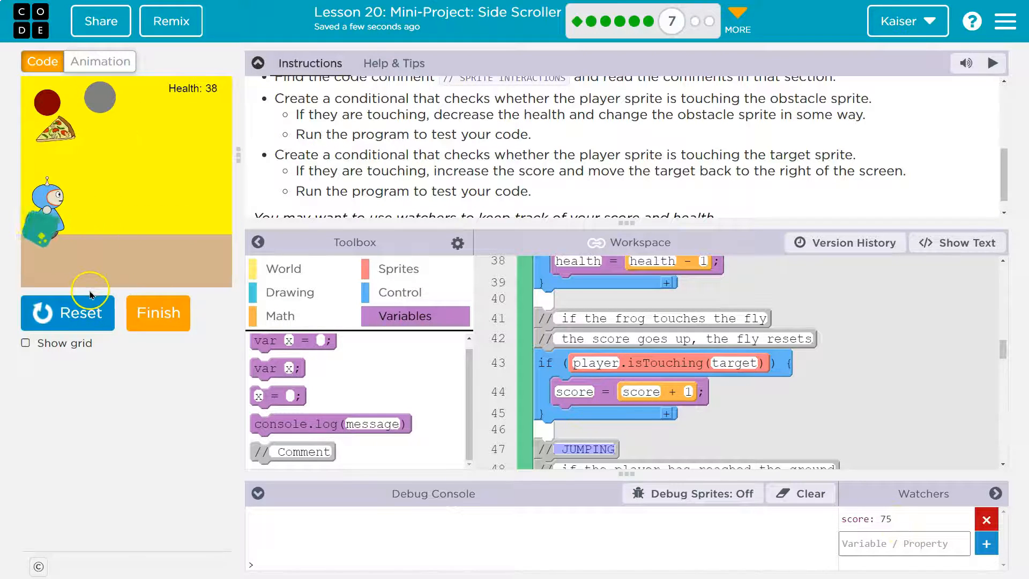
click(67, 312)
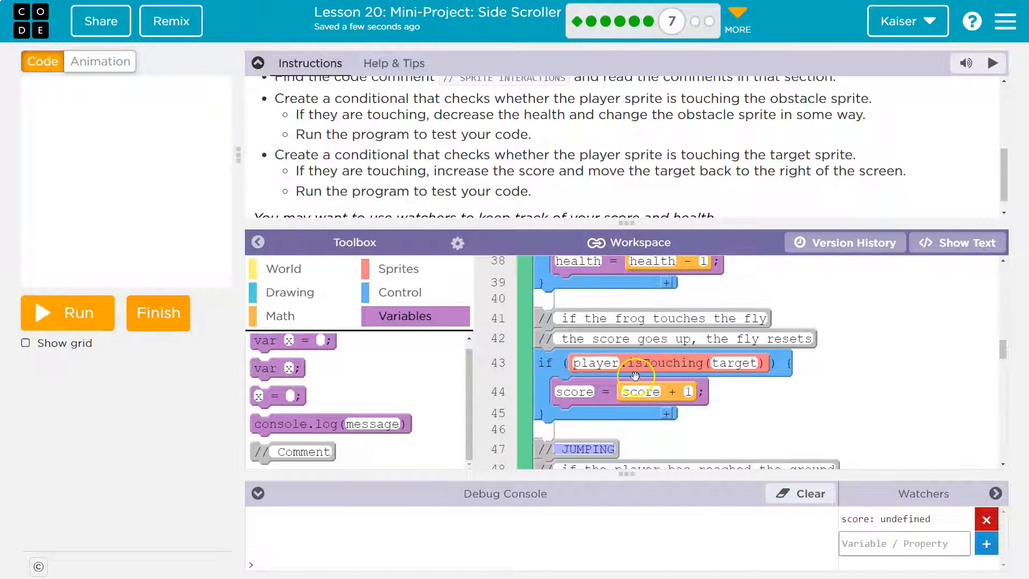
mouse_move(631, 464)
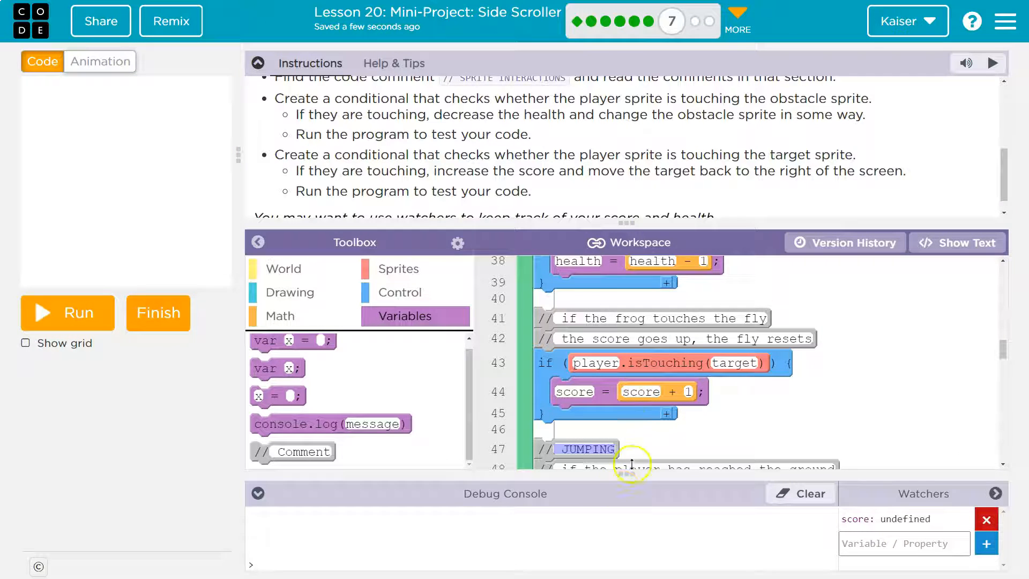
mouse_move(129, 281)
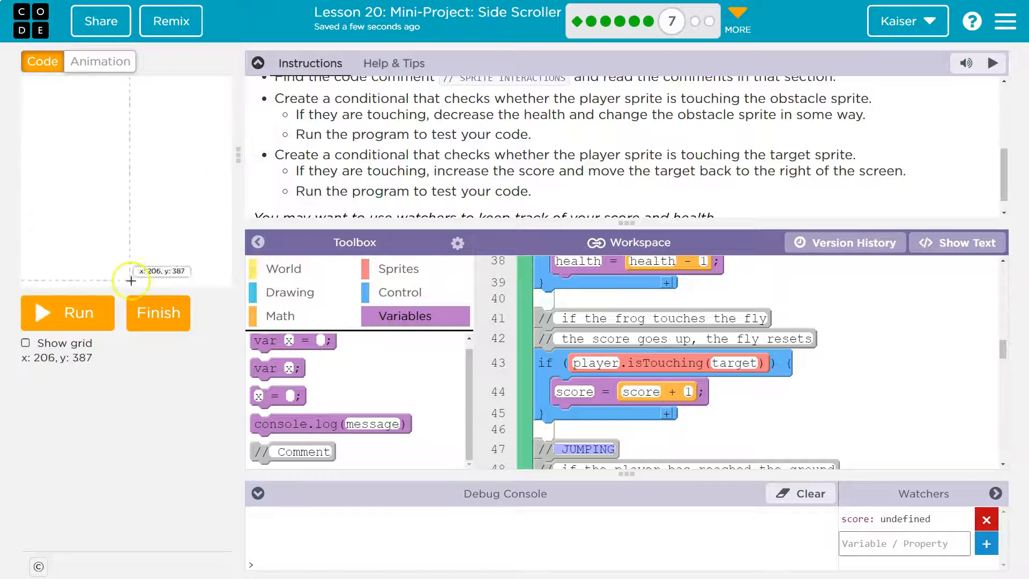
mouse_move(597, 387)
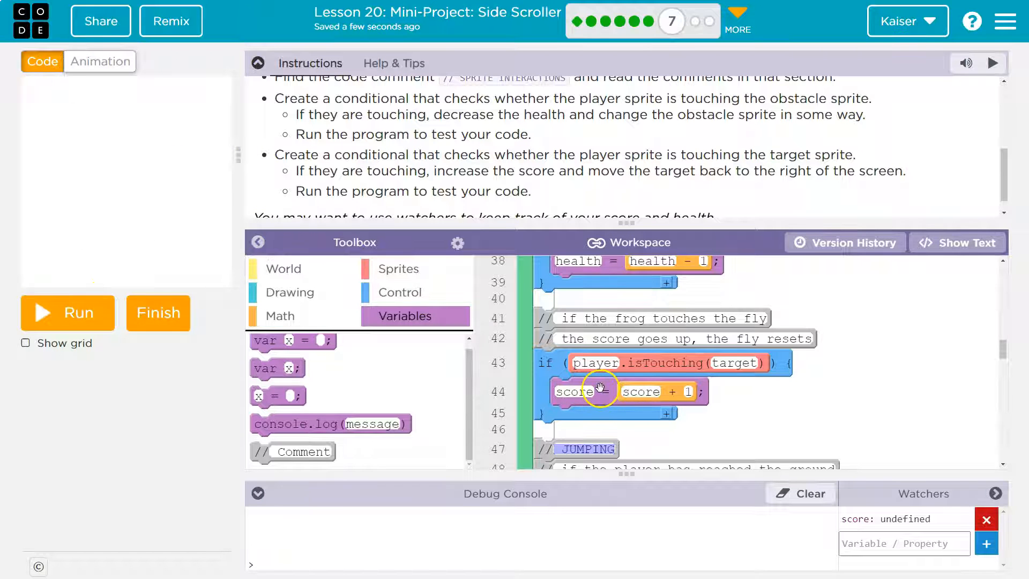
mouse_move(383, 282)
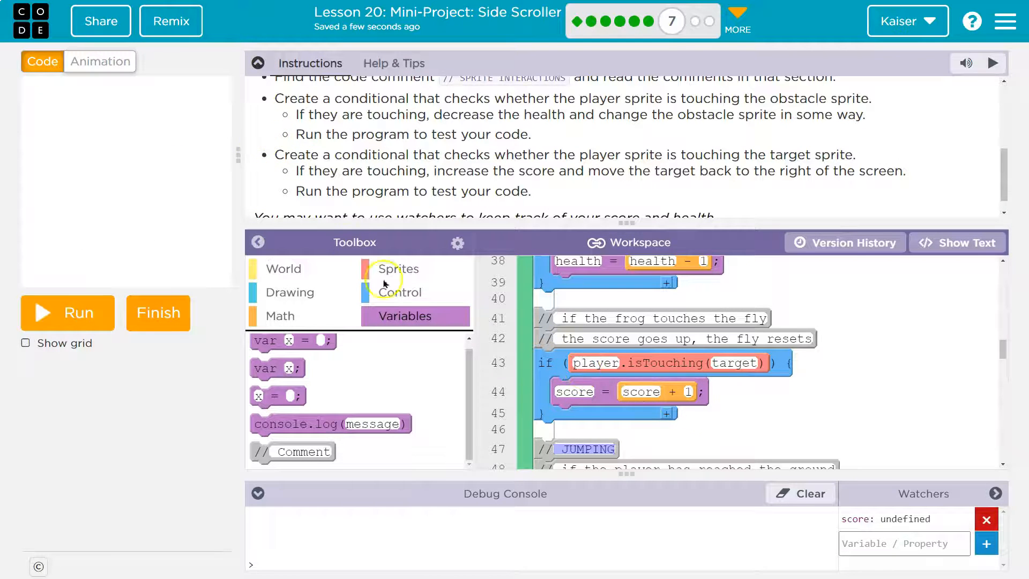
scroll(up, 3)
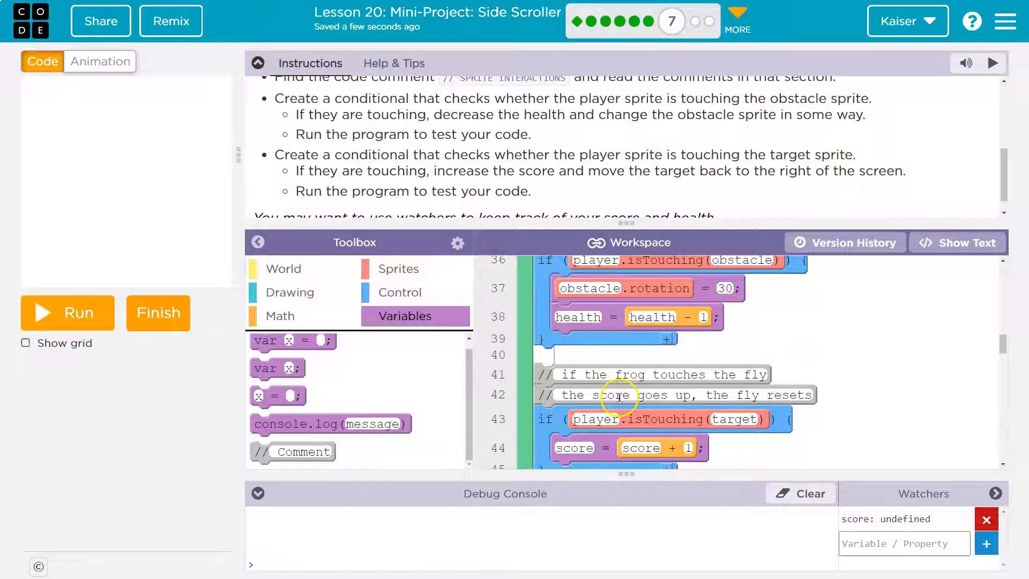
scroll(up, 3)
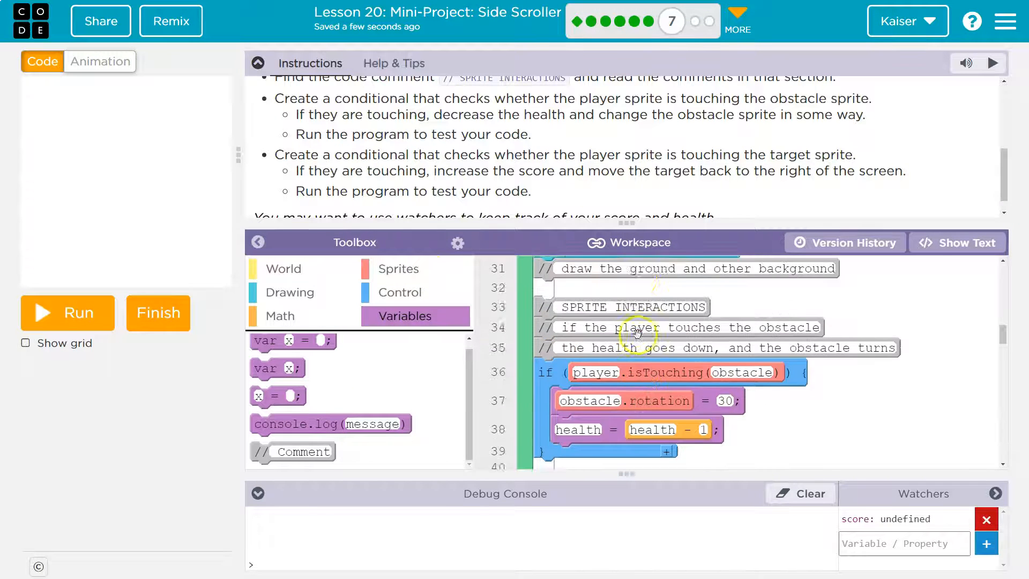
scroll(down, 3)
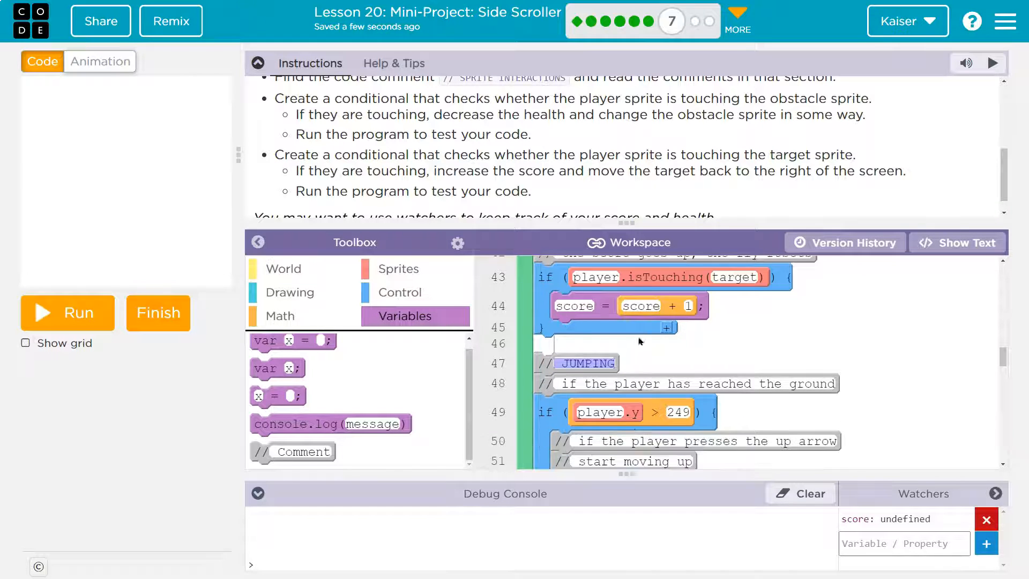
scroll(down, 3)
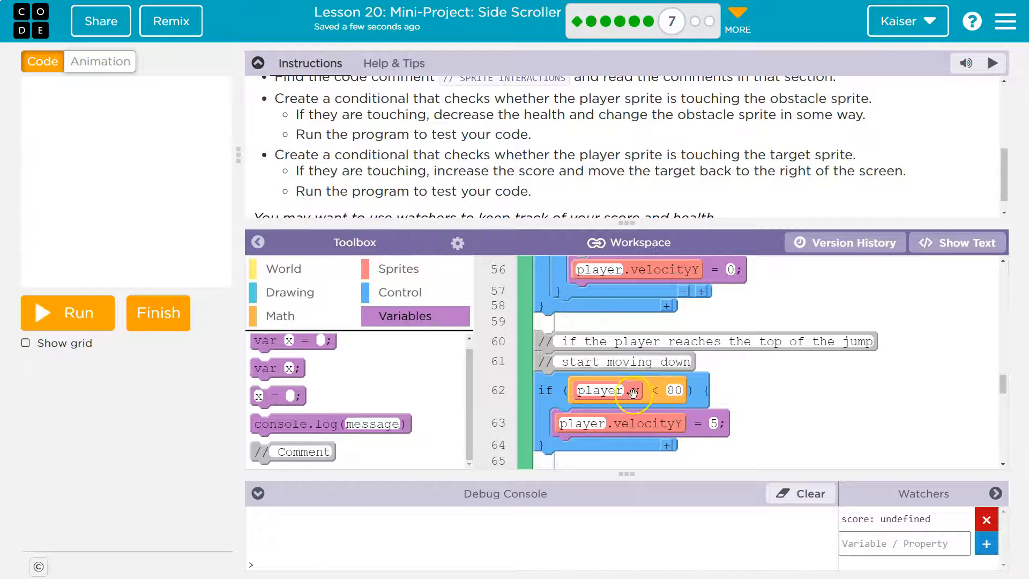
scroll(up, 3)
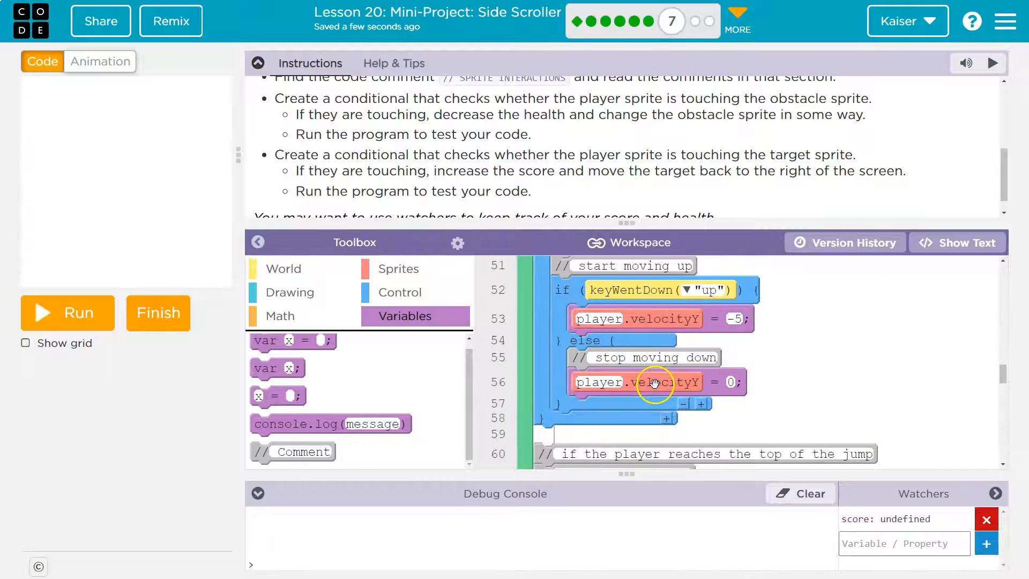
scroll(up, 3)
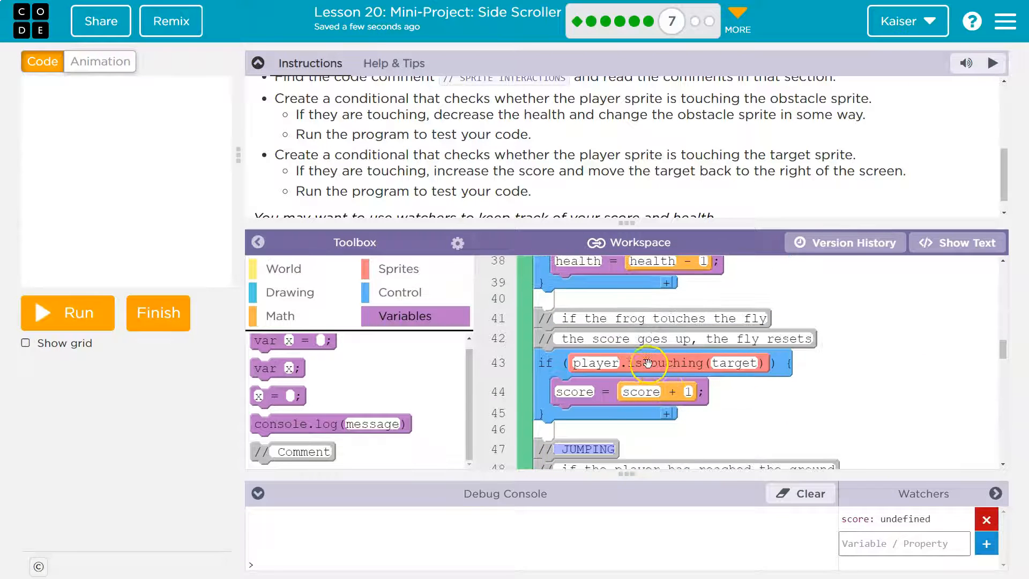
mouse_move(371, 269)
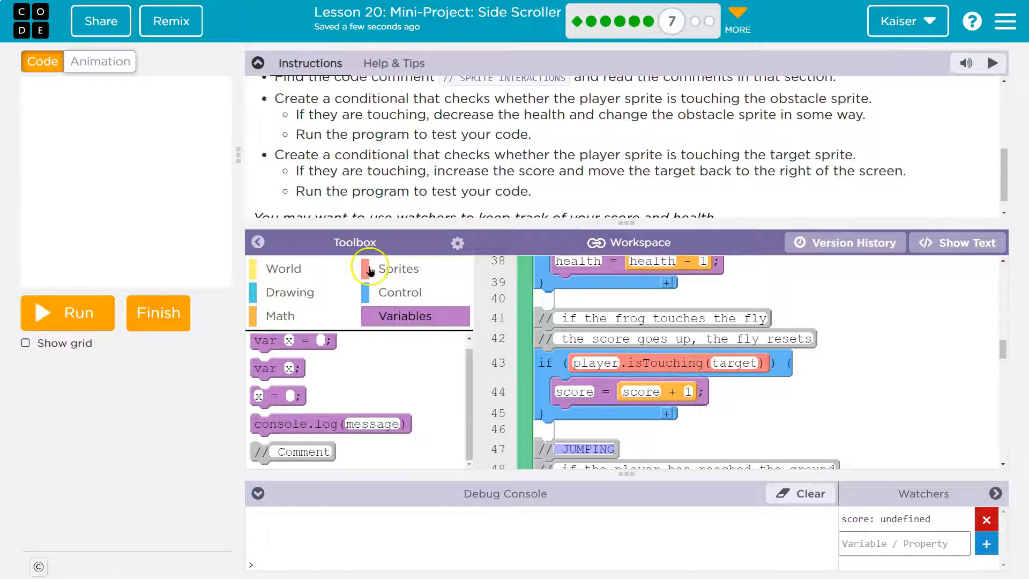
click(396, 268)
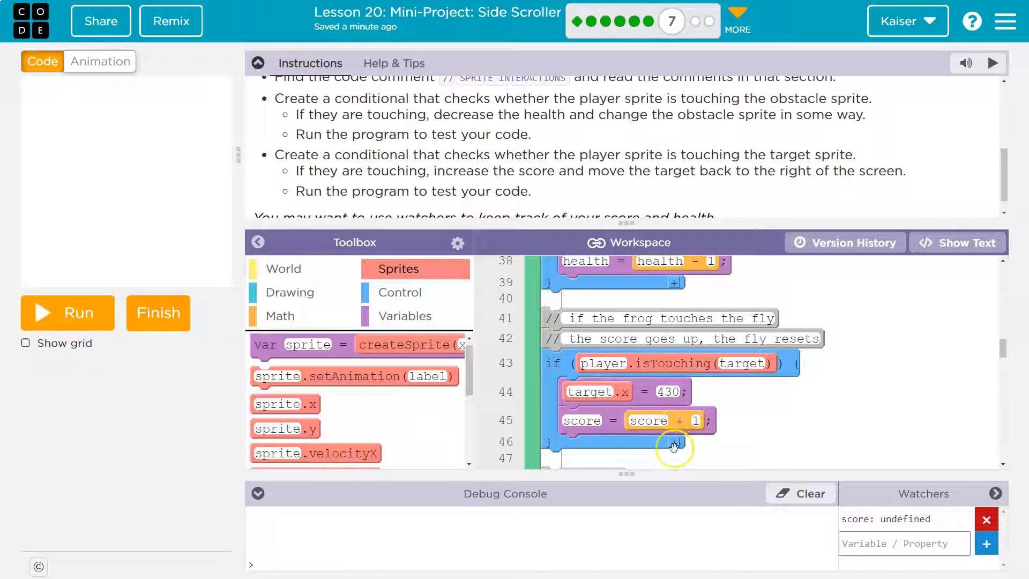
mouse_move(624, 463)
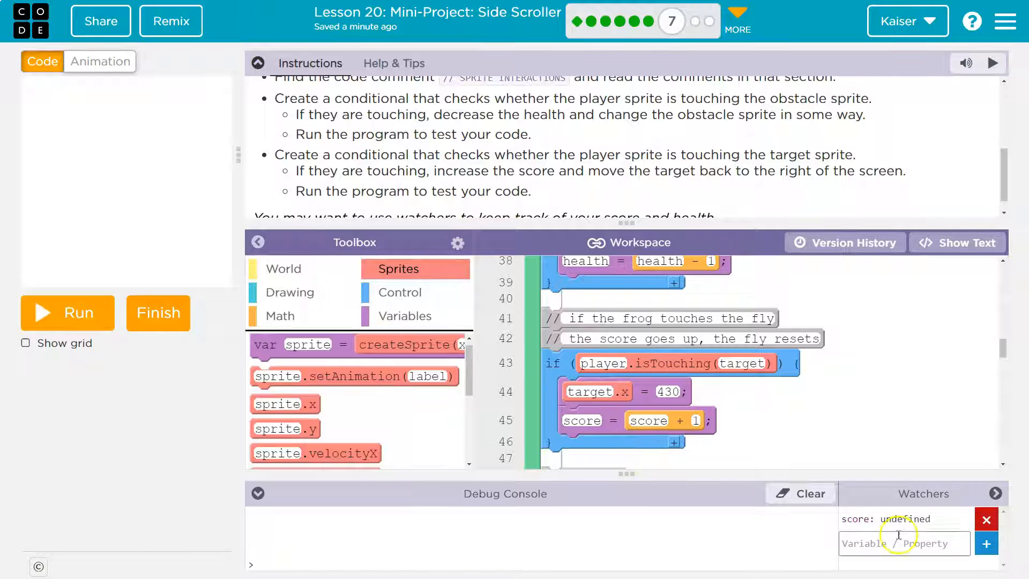
Run the game to test the target reset to x 430 before scoring.
click(67, 312)
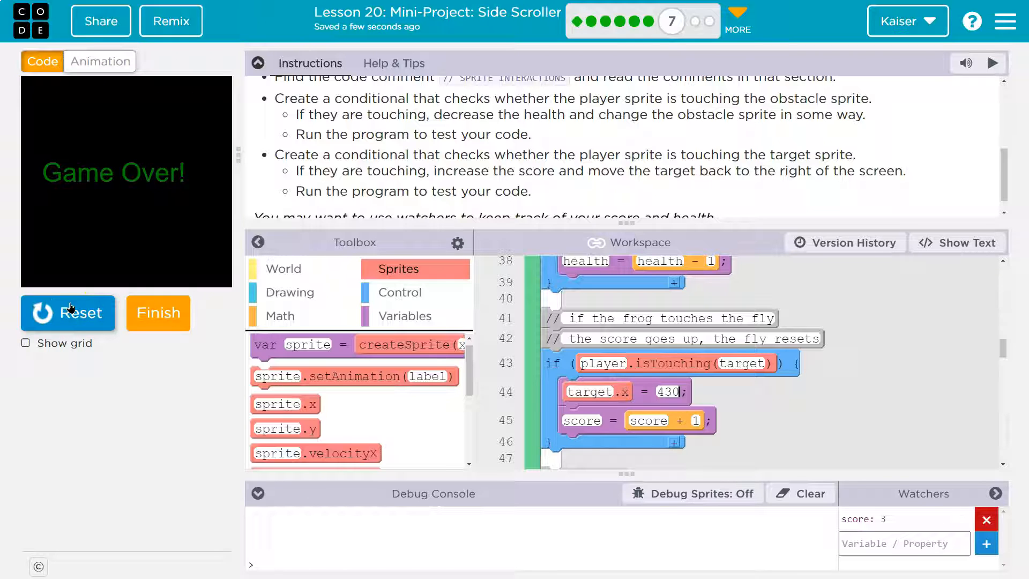
Scroll the workspace down to review the game over code while Game Over shows score 3.
scroll(down, 3)
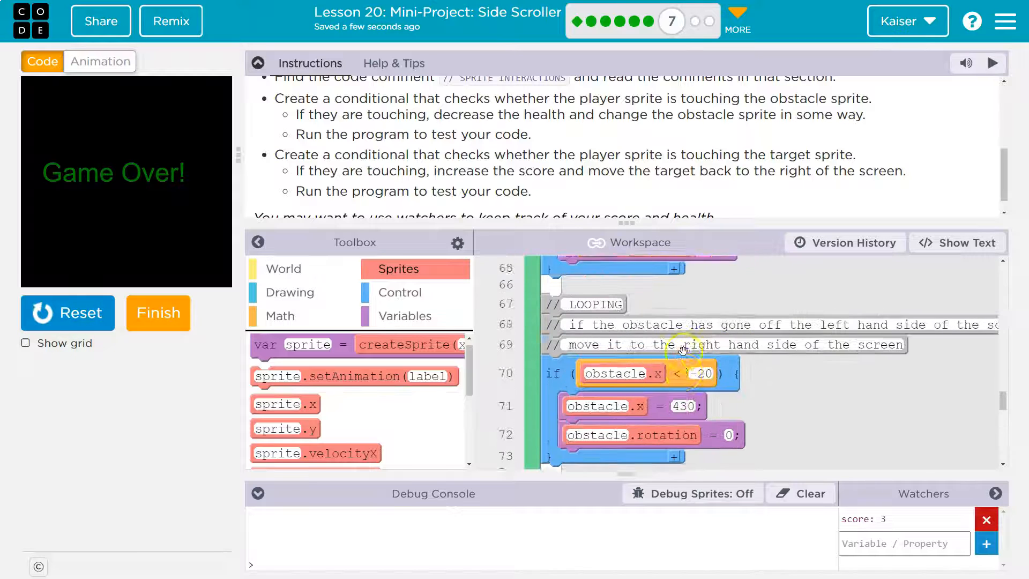
scroll(down, 3)
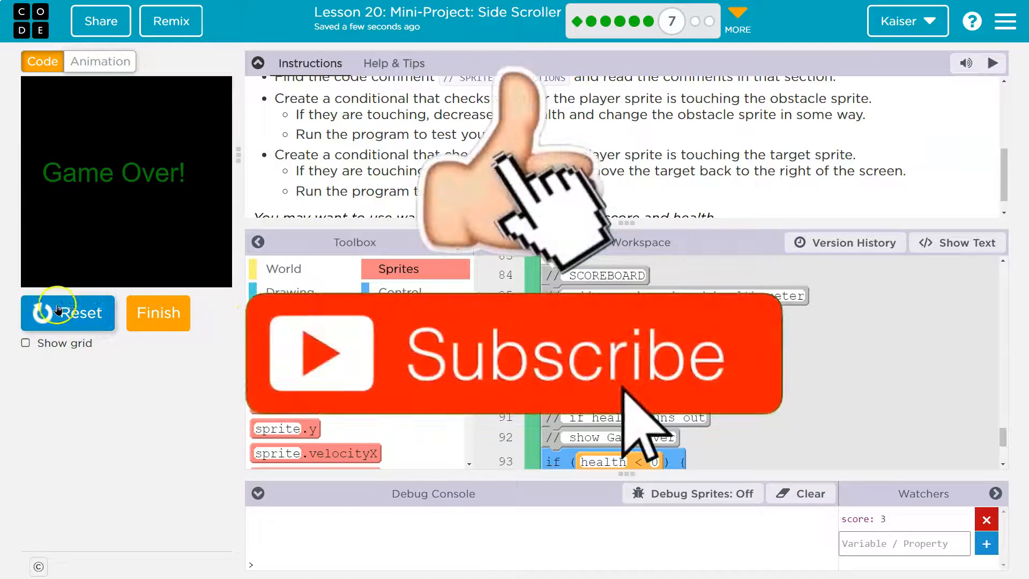
Reset the game and hide the lesson instructions to enlarge the workspace.
click(67, 312)
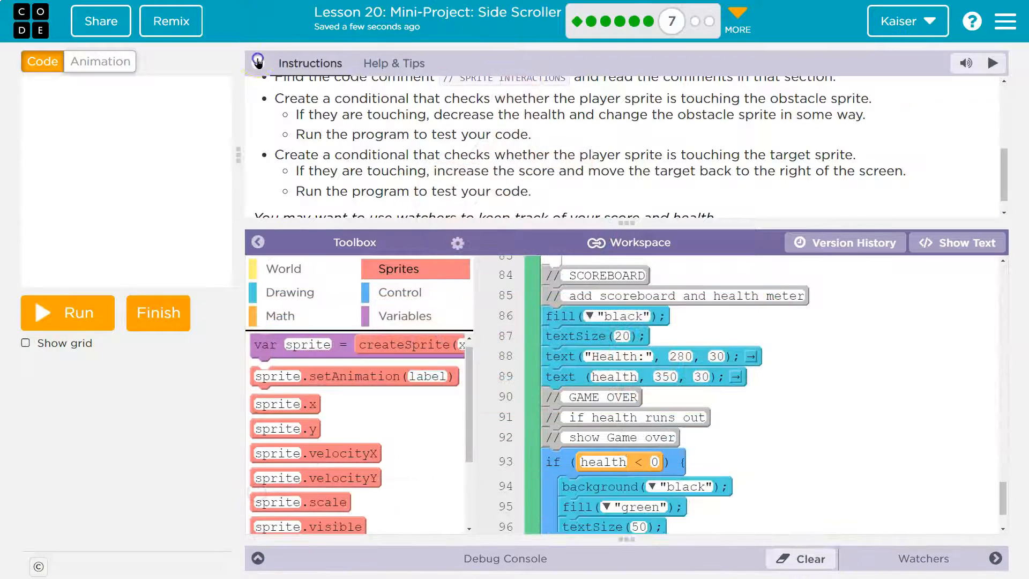
click(258, 63)
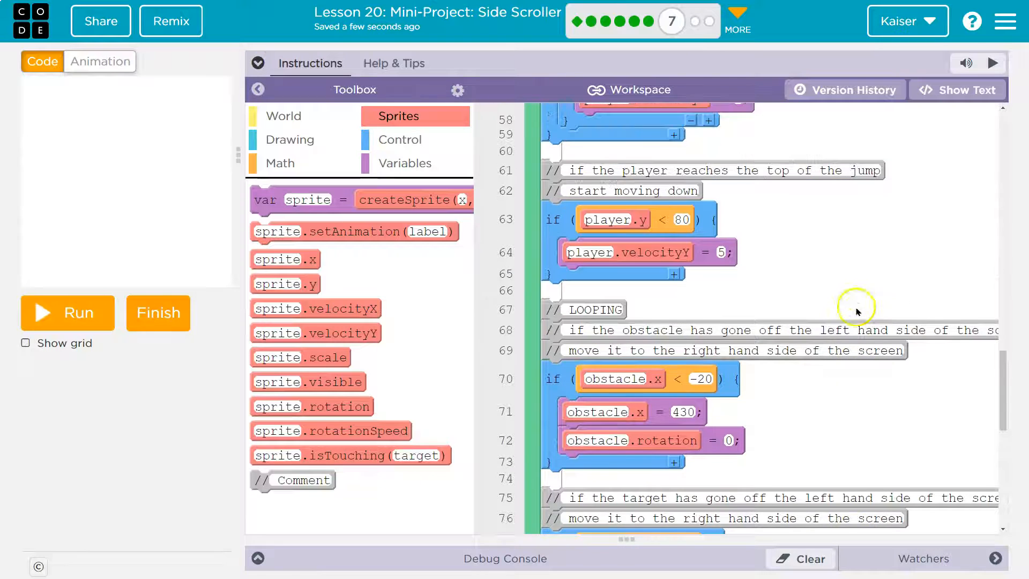